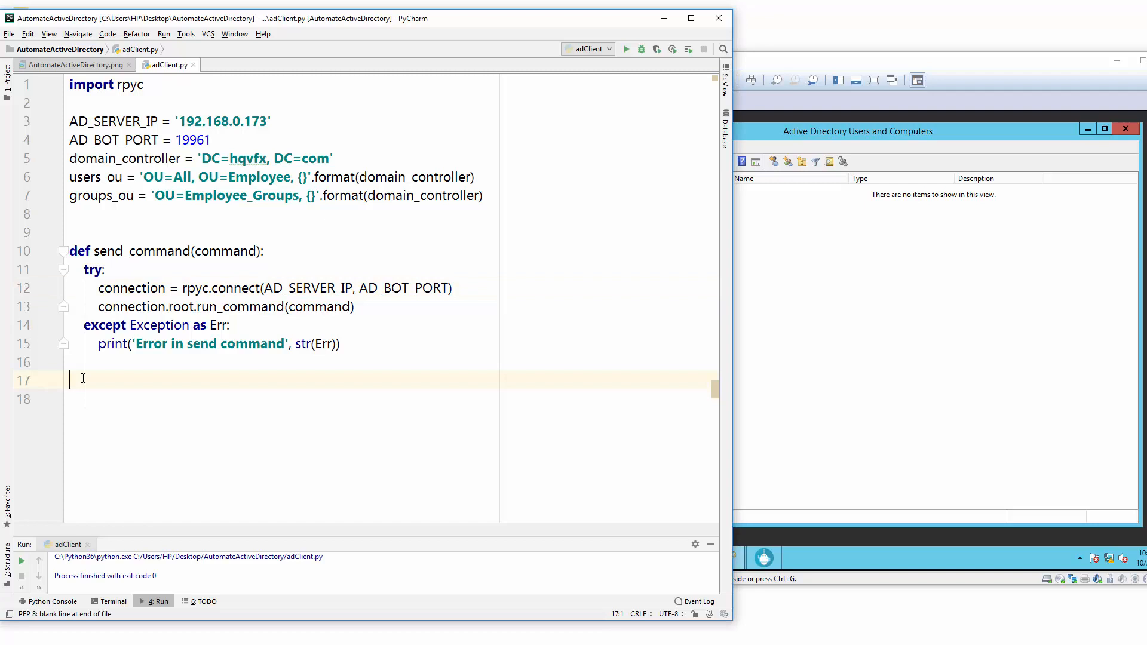
# Scroll through the pasted create_user function that builds and sends the dsadd user command.
pyautogui.scroll(-3)
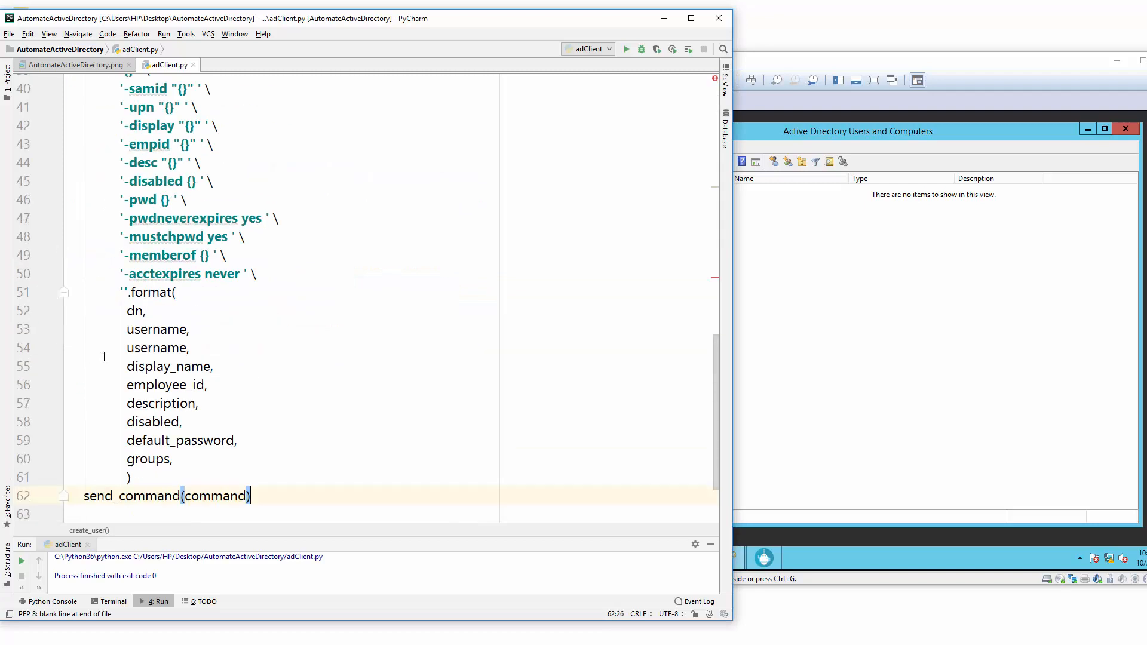
pyautogui.scroll(3)
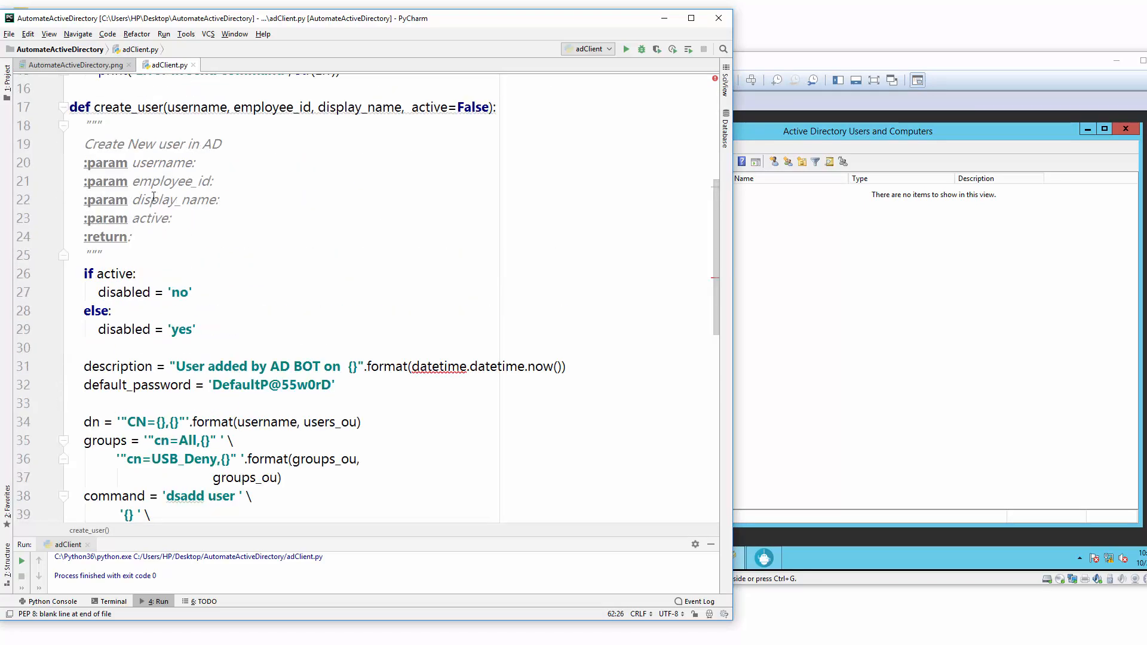
pyautogui.scroll(-3)
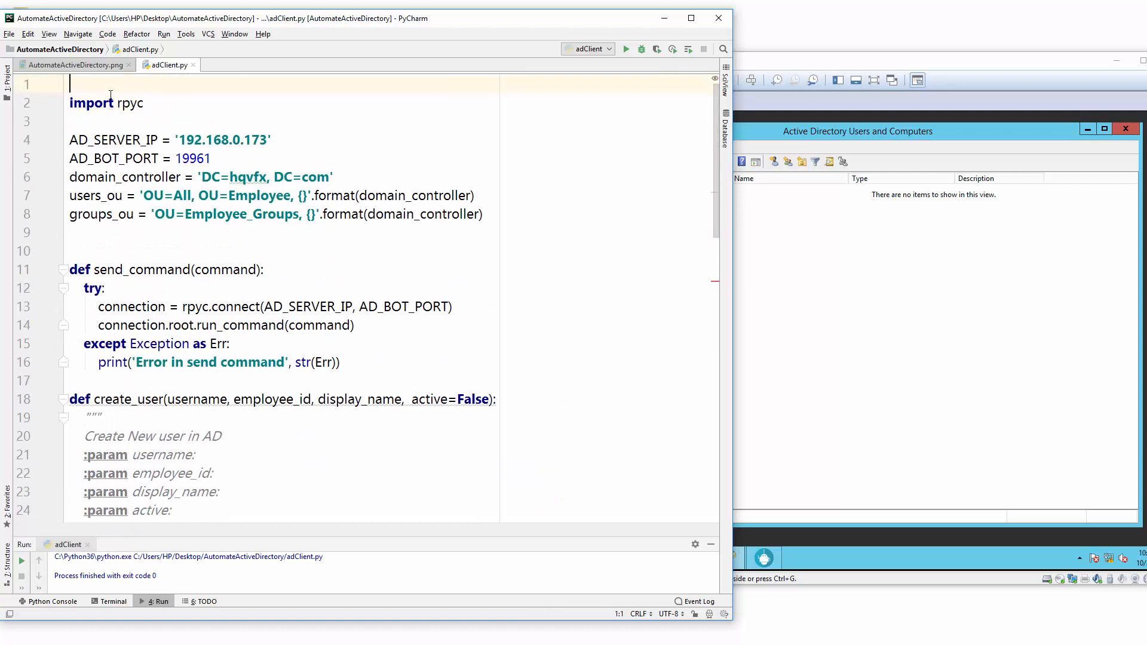
# Add 'import datetime' on line 1 and highlight 'username' in the docstring.
pyautogui.write('import')
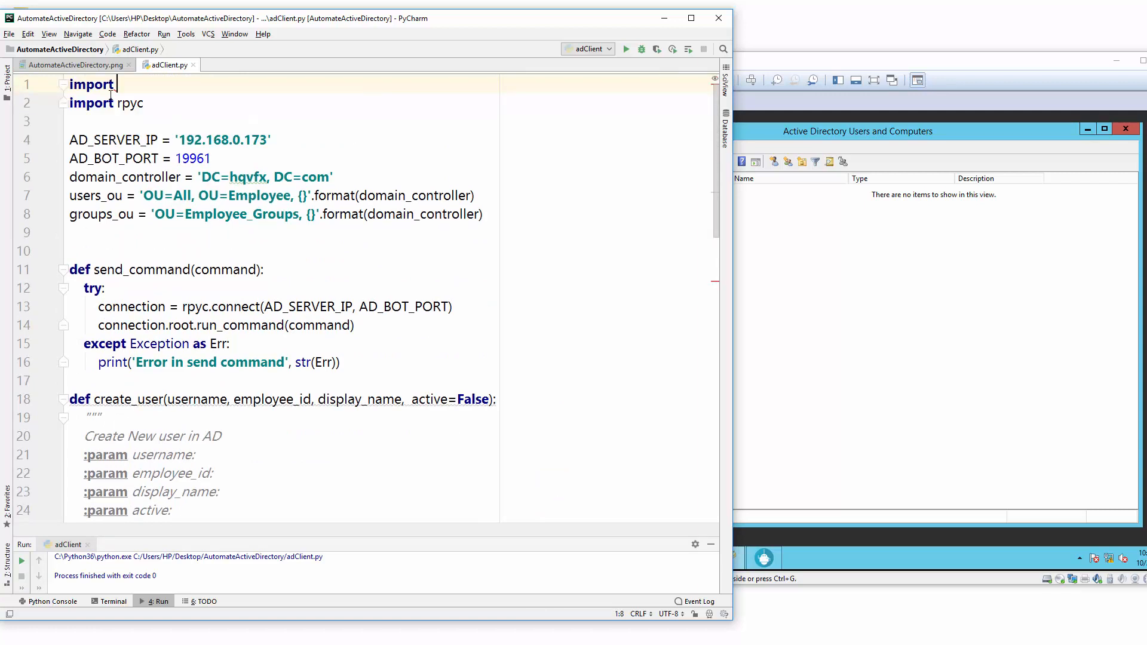
pyautogui.write('datetime')
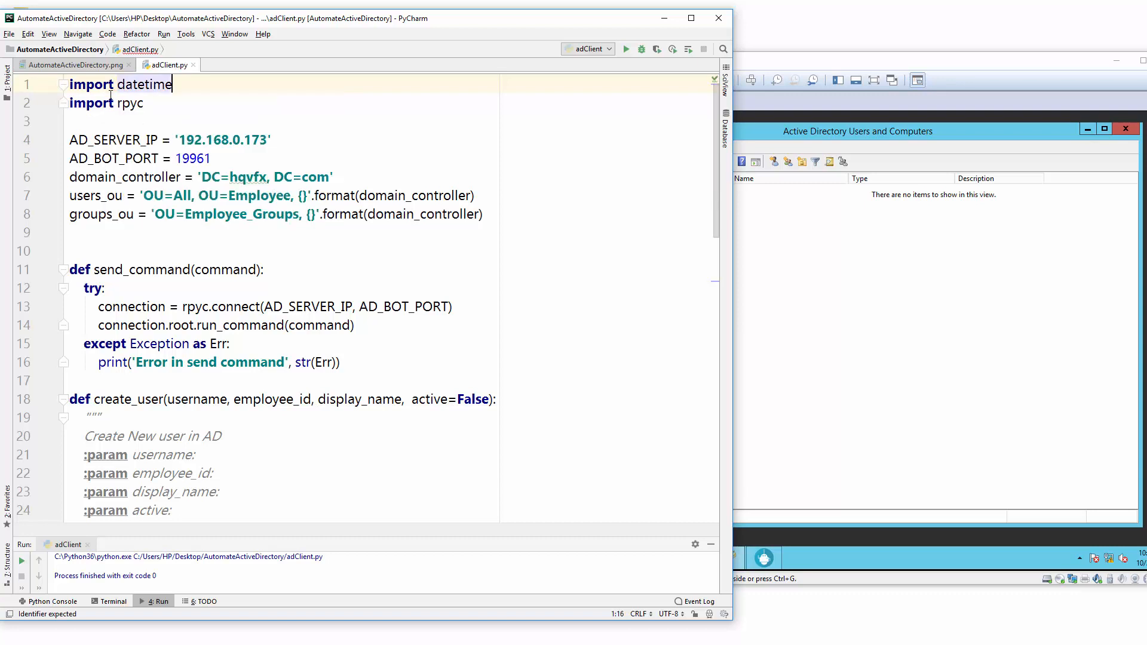
pyautogui.scroll(-3)
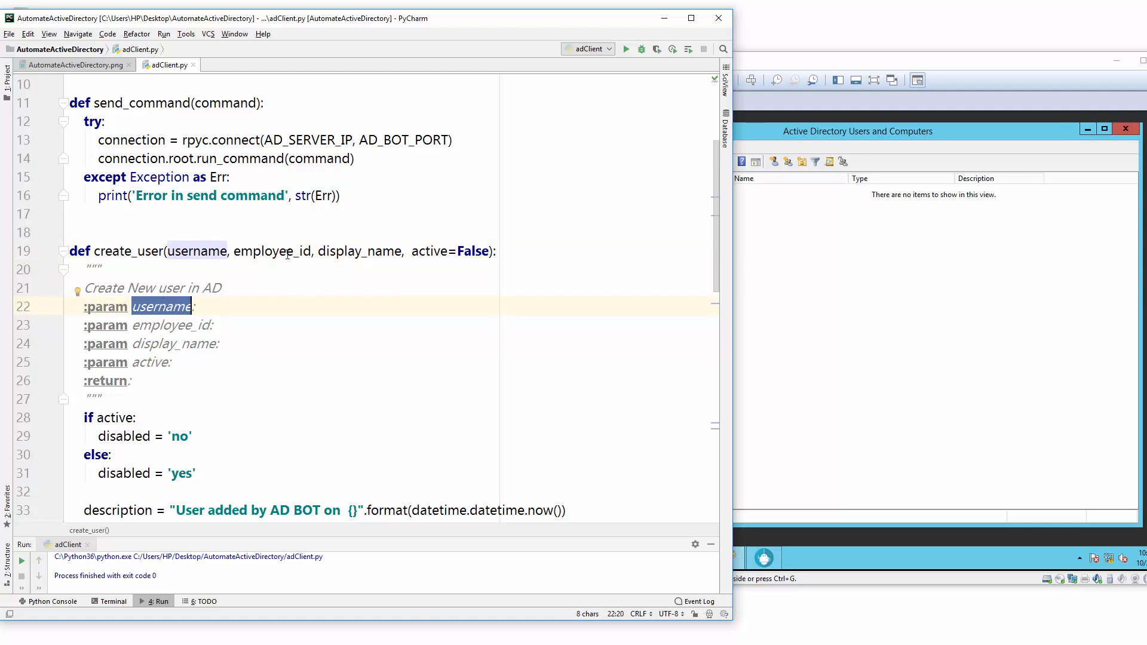
pyautogui.doubleClick(272, 250)
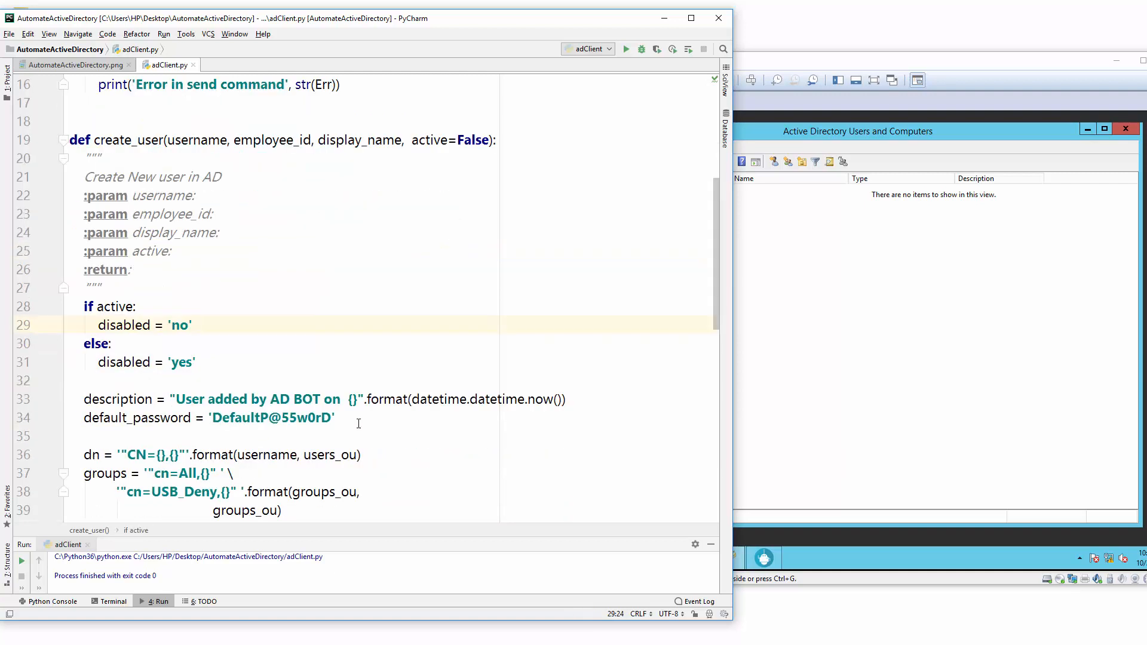
pyautogui.scroll(-3)
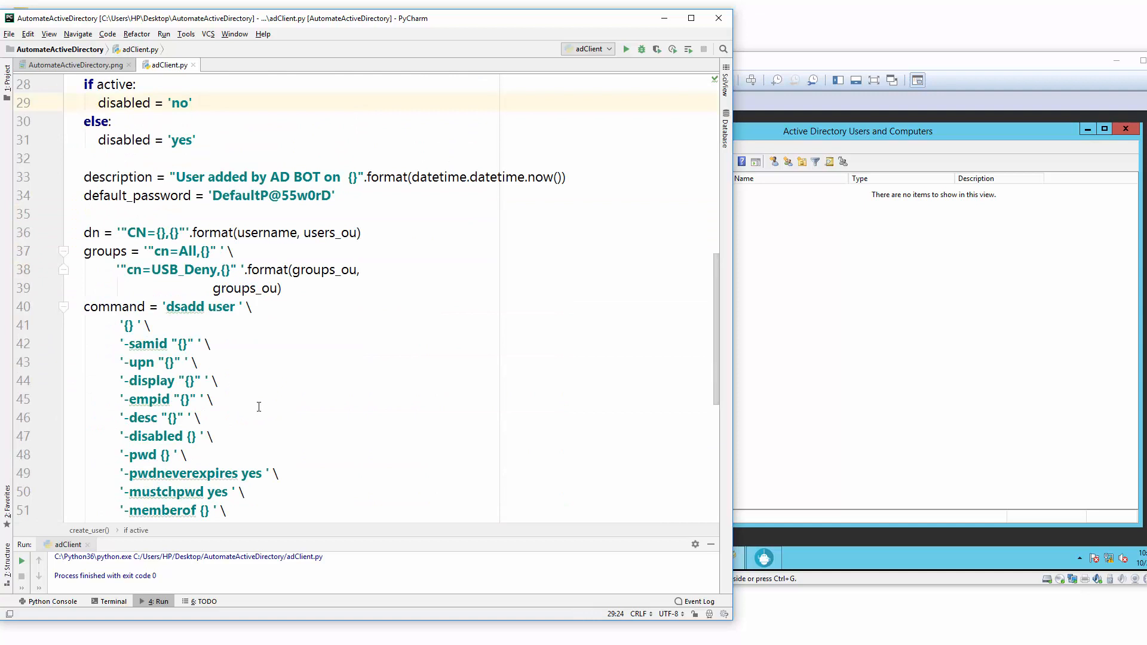
pyautogui.moveTo(117, 272)
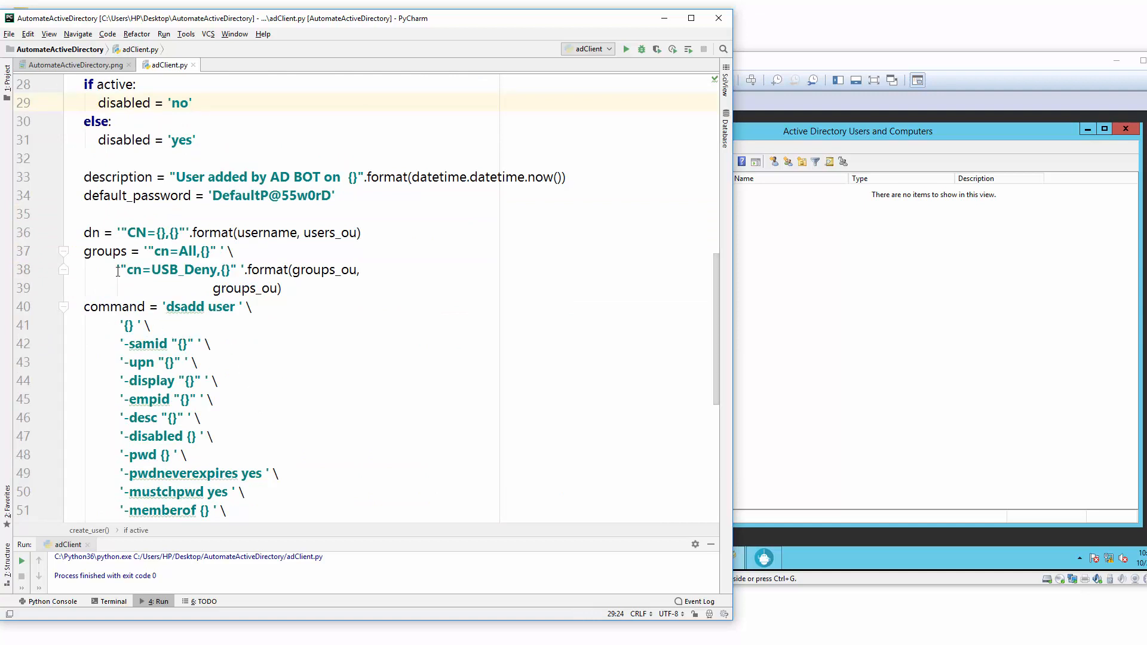
pyautogui.scroll(-3)
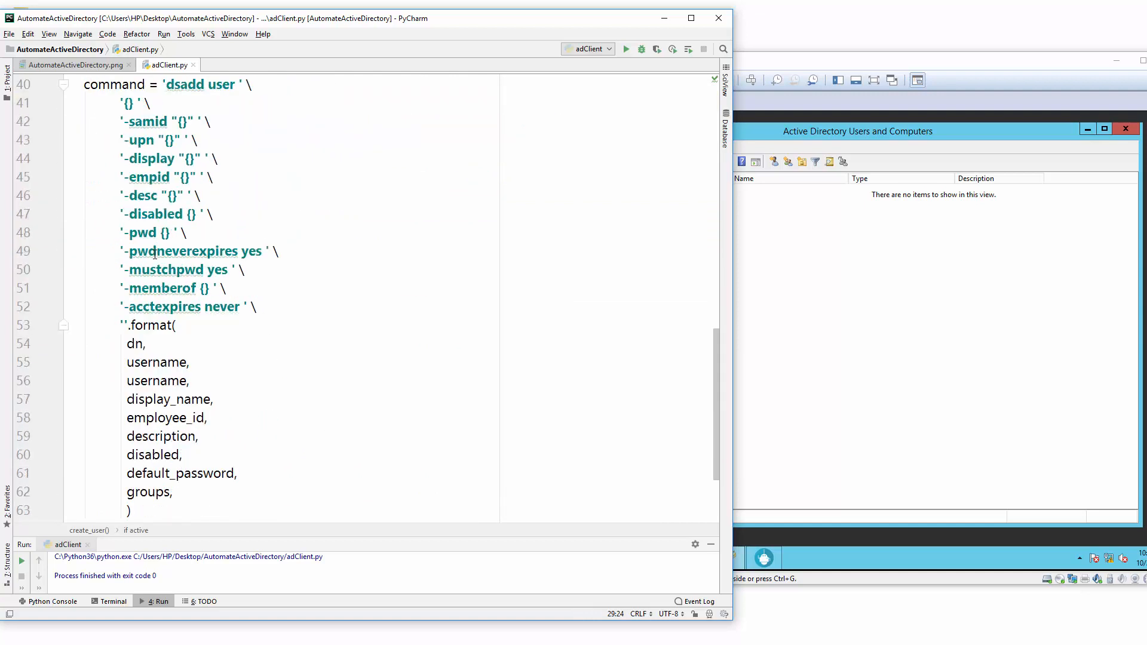
pyautogui.scroll(3)
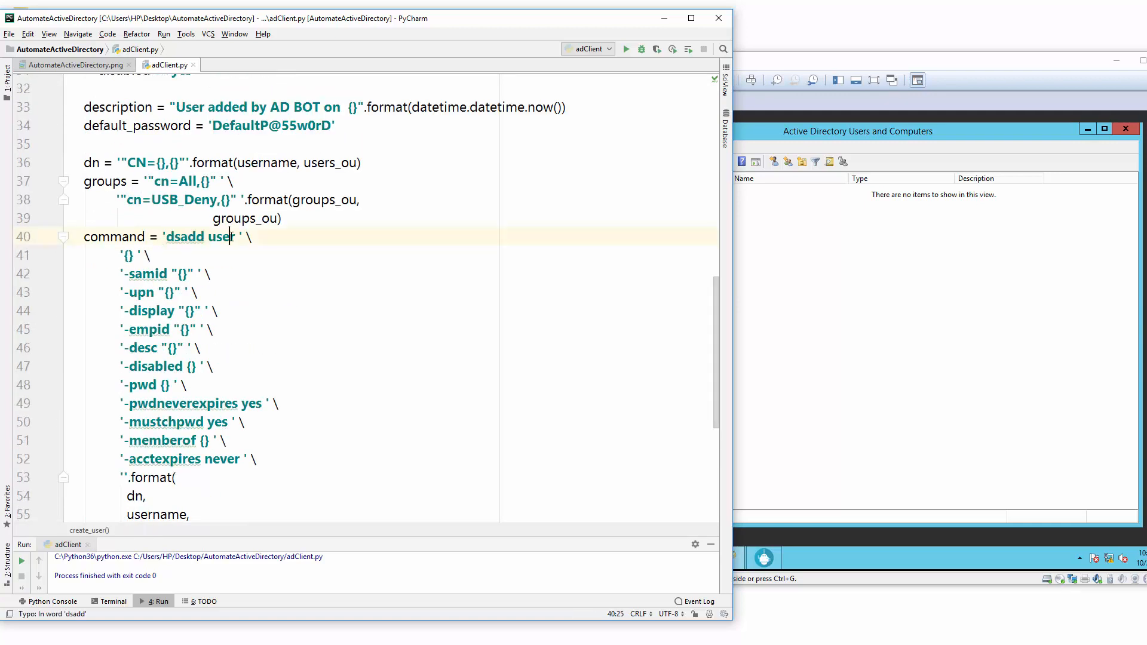
pyautogui.doubleClick(221, 237)
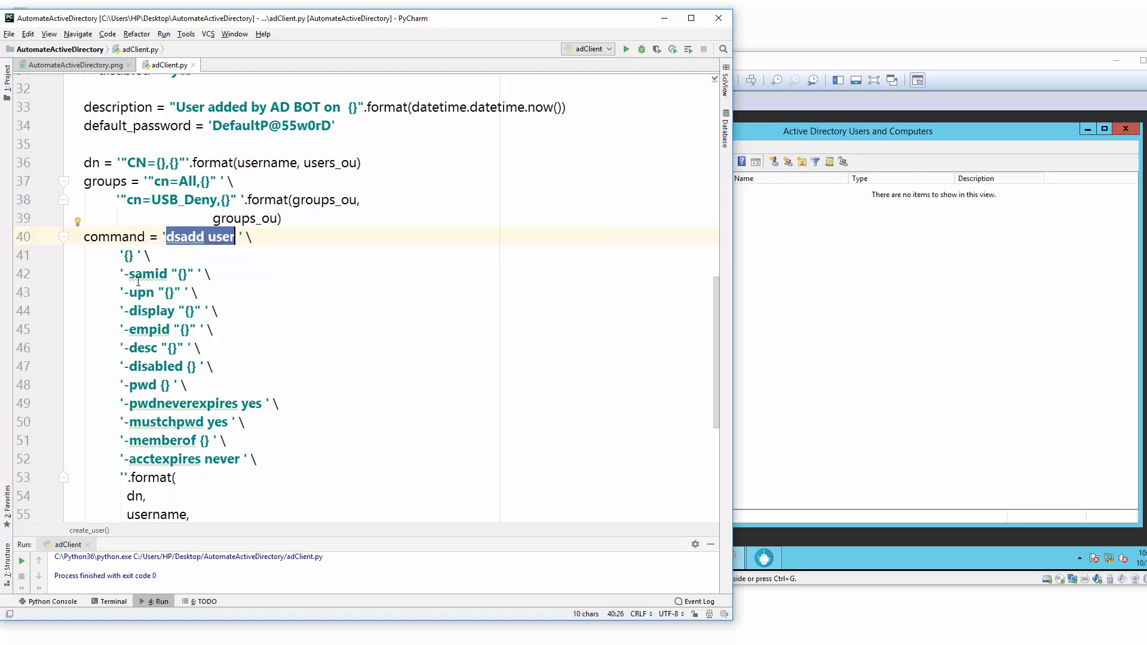
pyautogui.moveTo(151, 371)
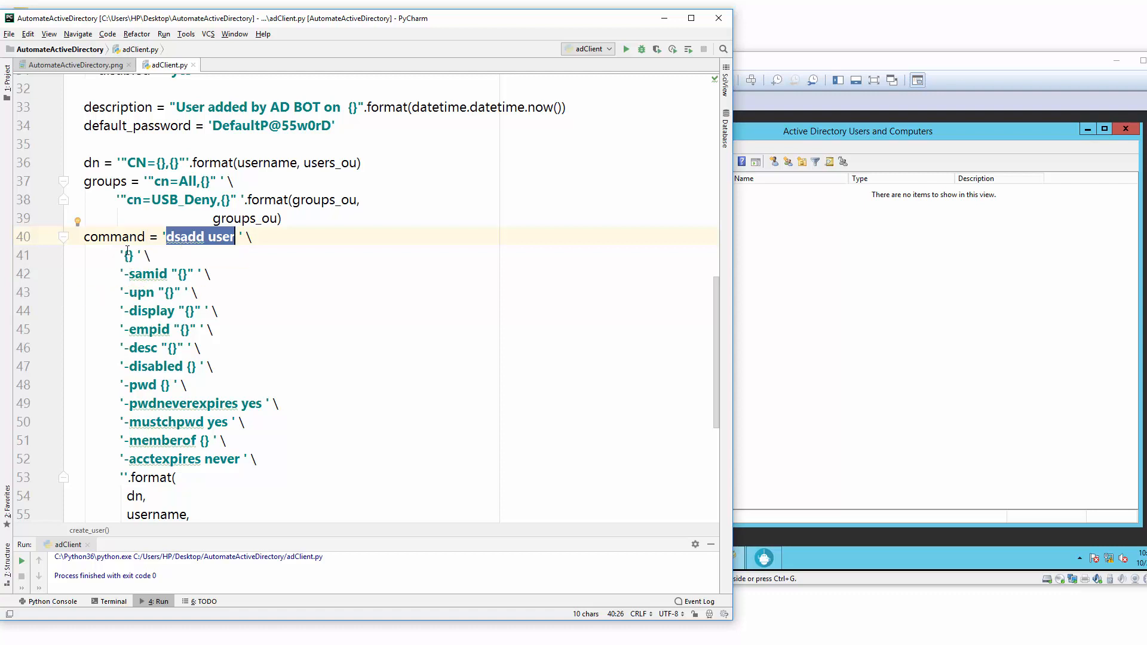
pyautogui.scroll(-3)
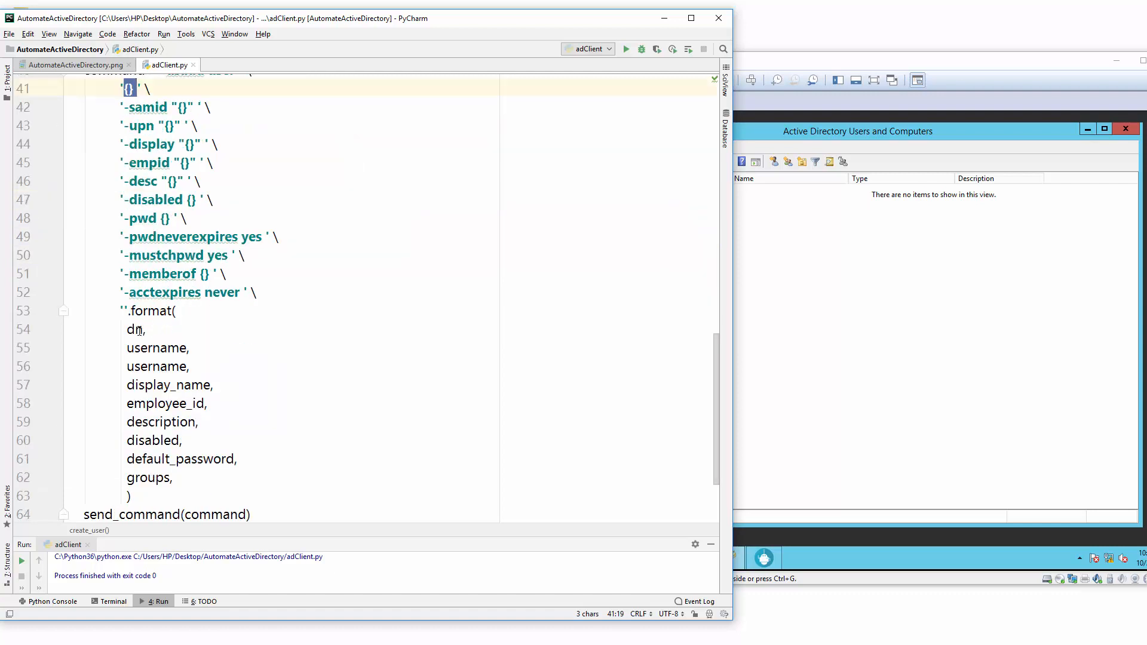
pyautogui.doubleClick(134, 329)
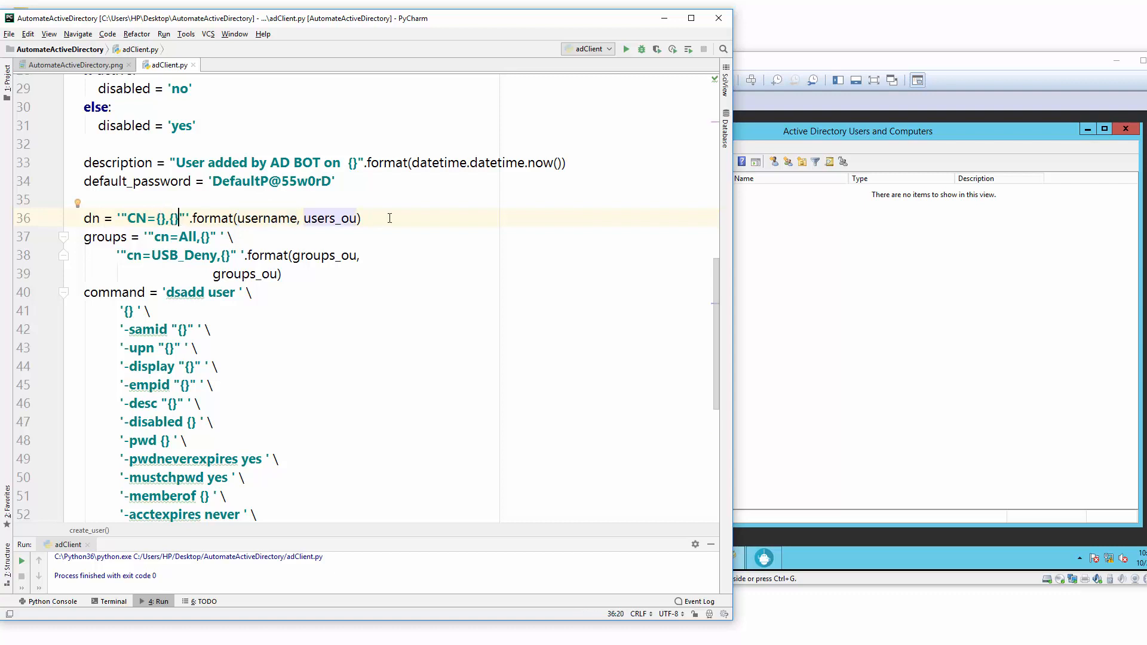
# Walk through the dn and groups lines, then view the All and USB_Deny groups in ADUC.
pyautogui.click(361, 218)
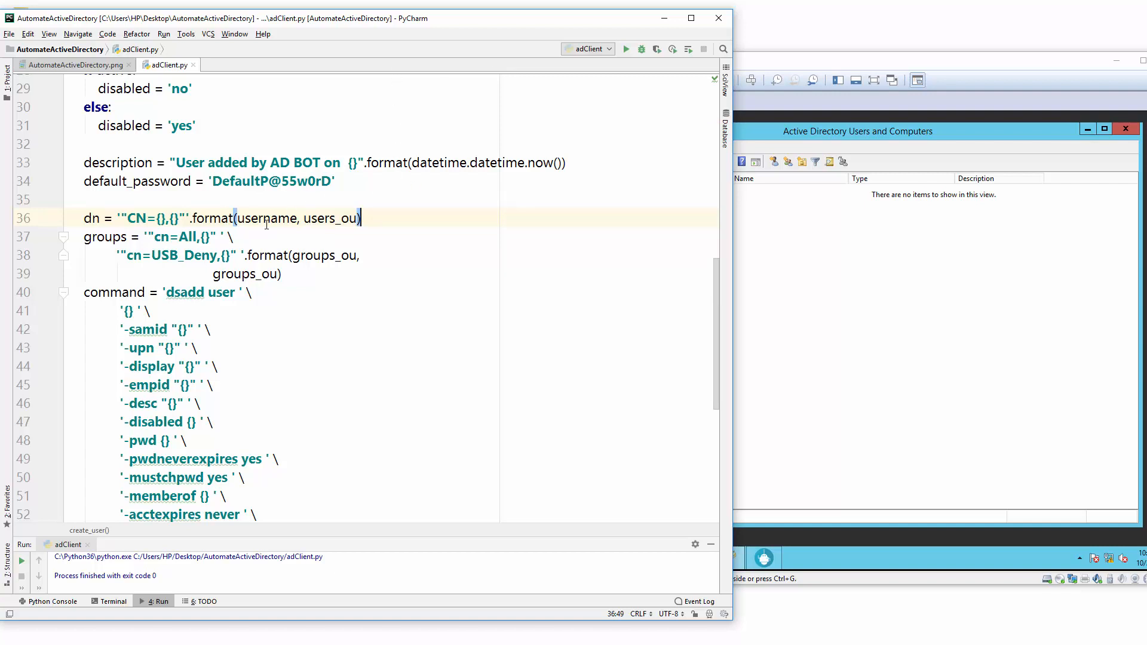
pyautogui.scroll(-3)
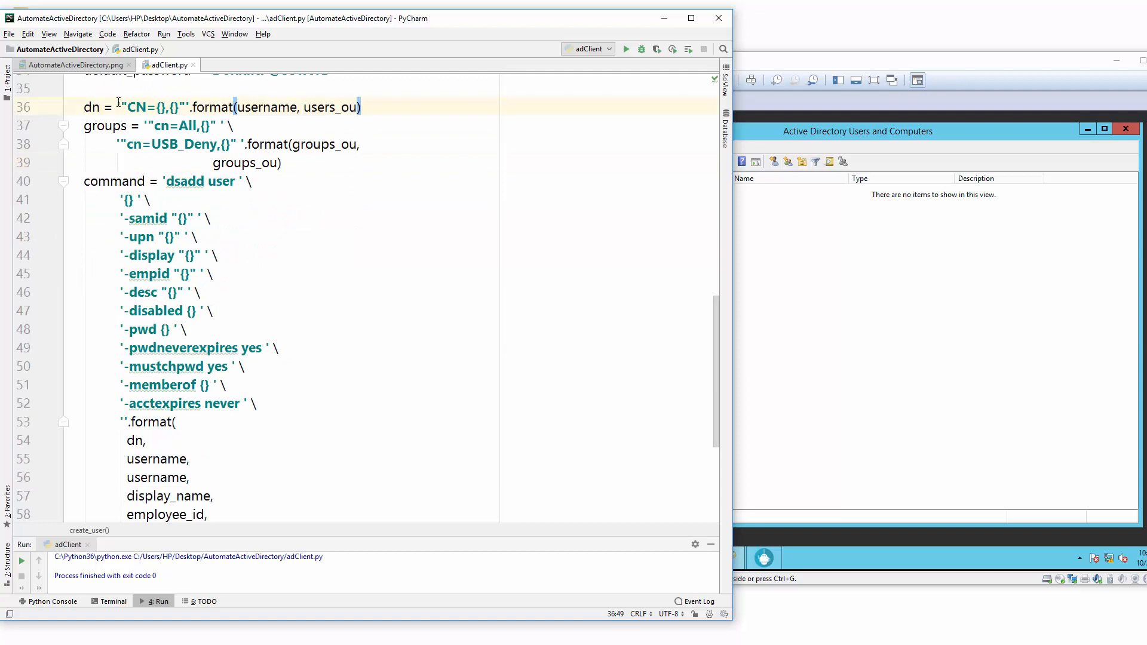
pyautogui.moveTo(296, 126)
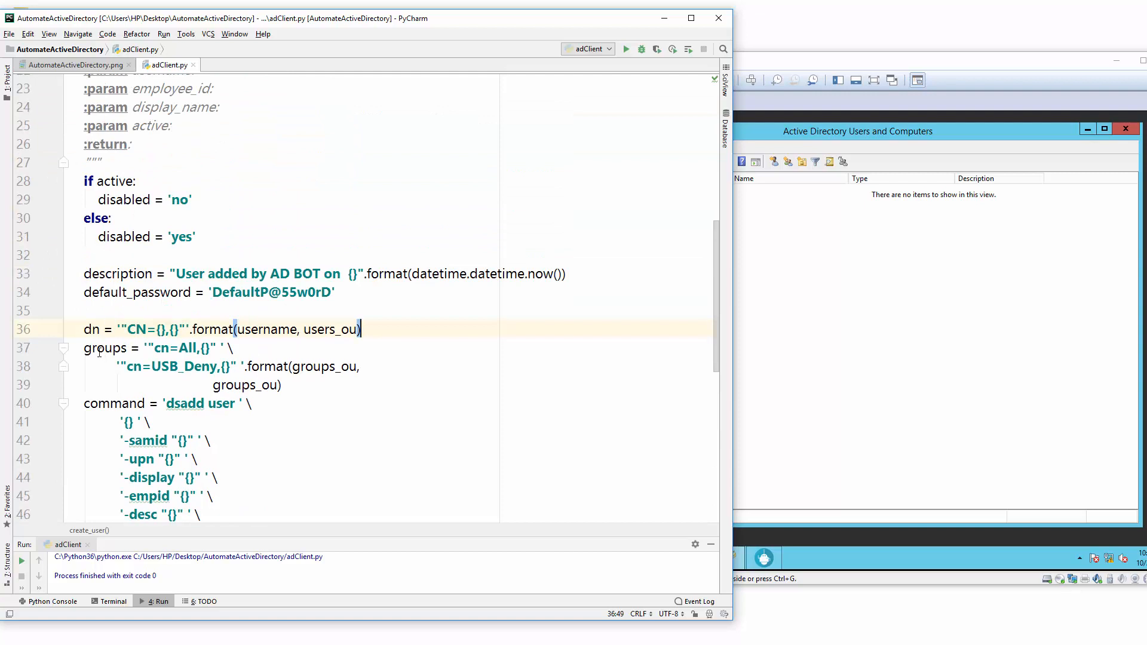
pyautogui.doubleClick(105, 348)
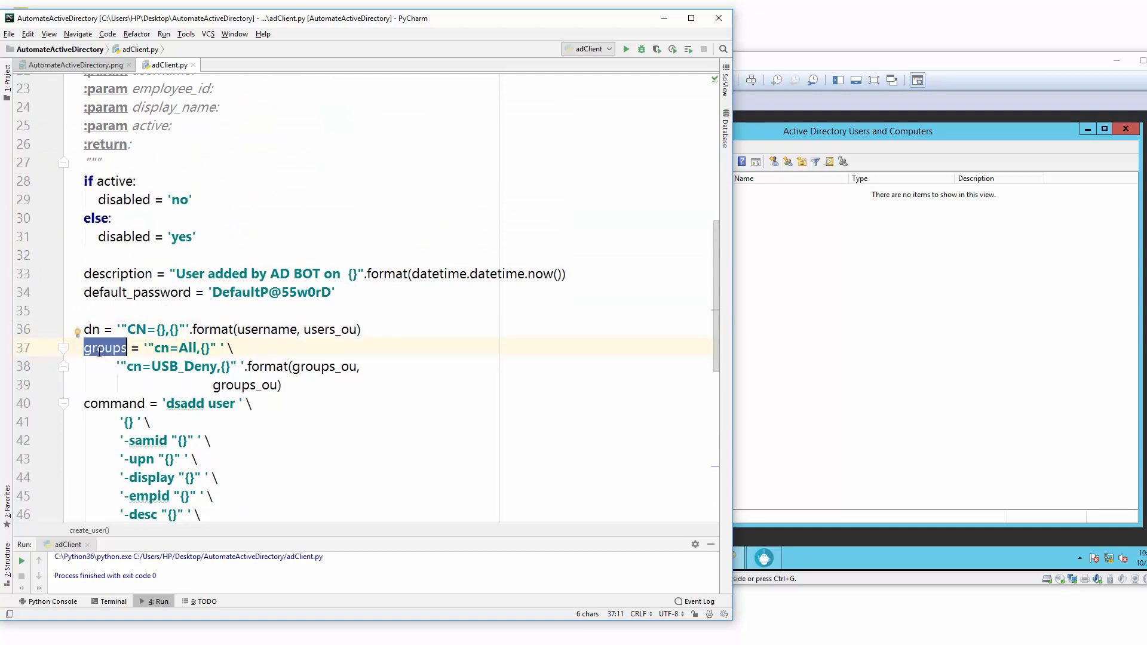
pyautogui.moveTo(126, 329)
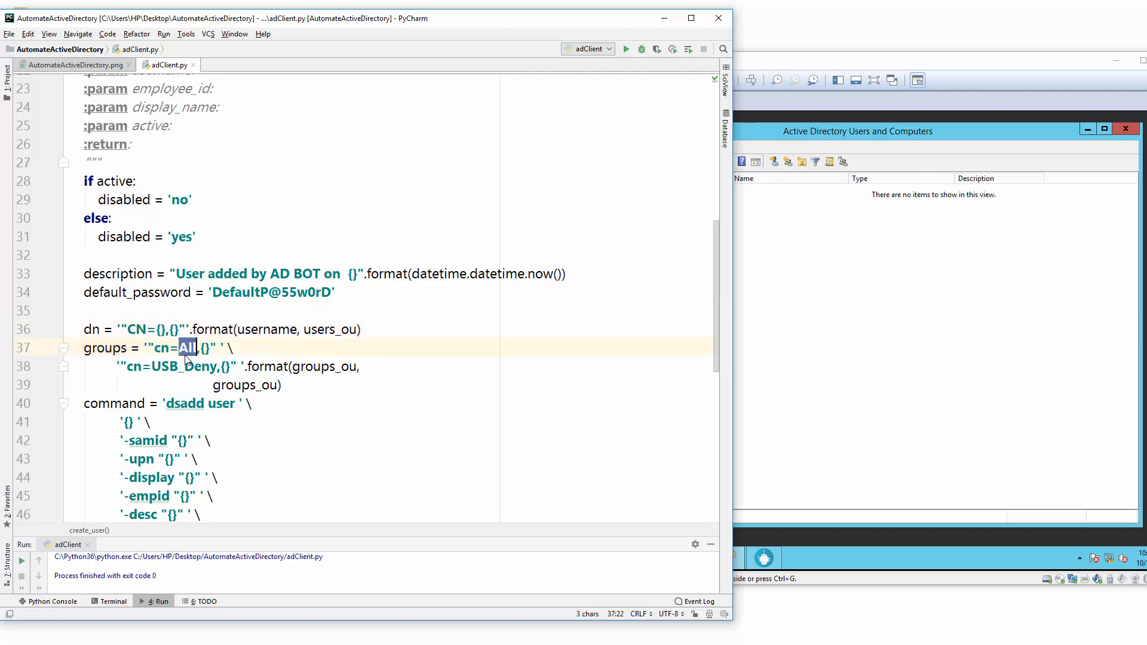
pyautogui.doubleClick(183, 367)
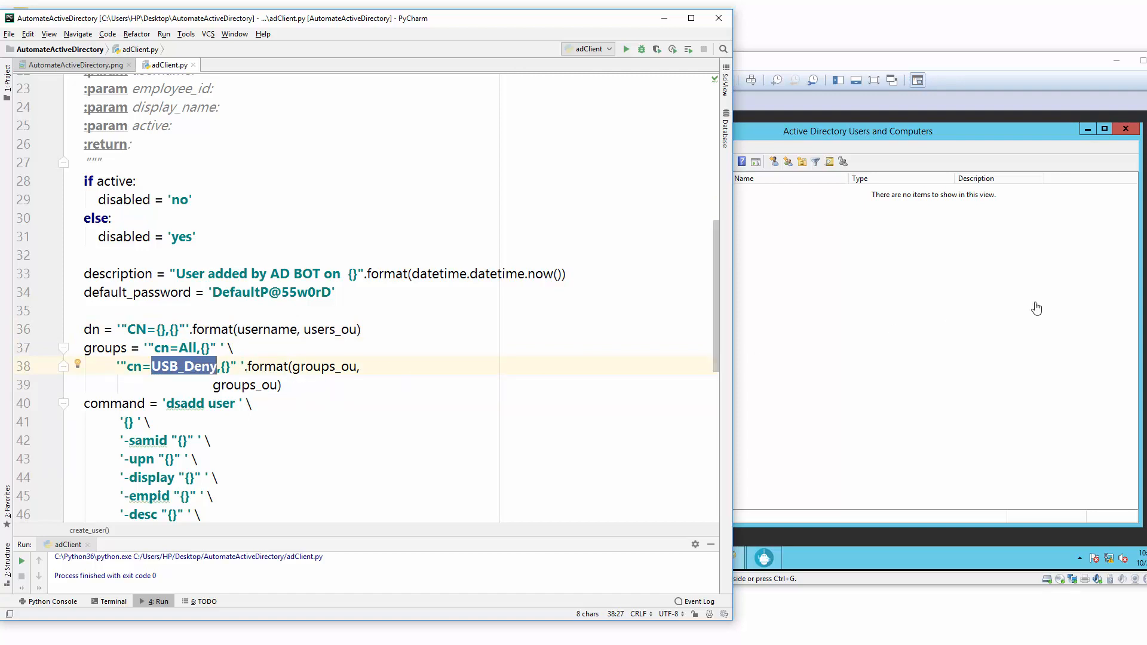
pyautogui.click(644, 263)
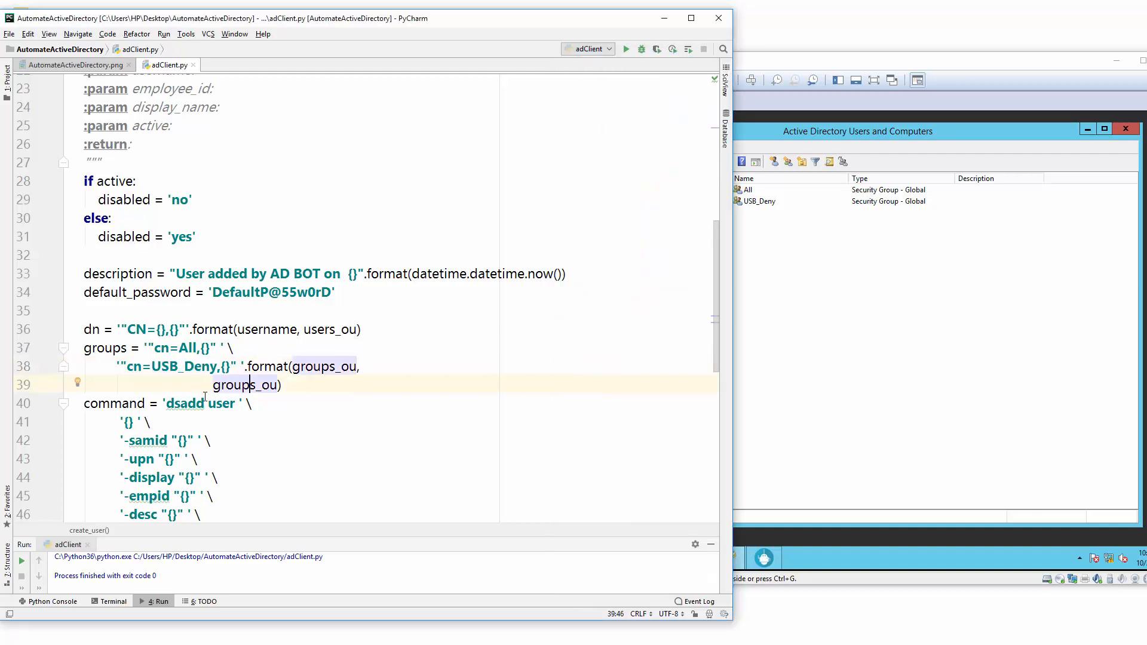
pyautogui.scroll(-3)
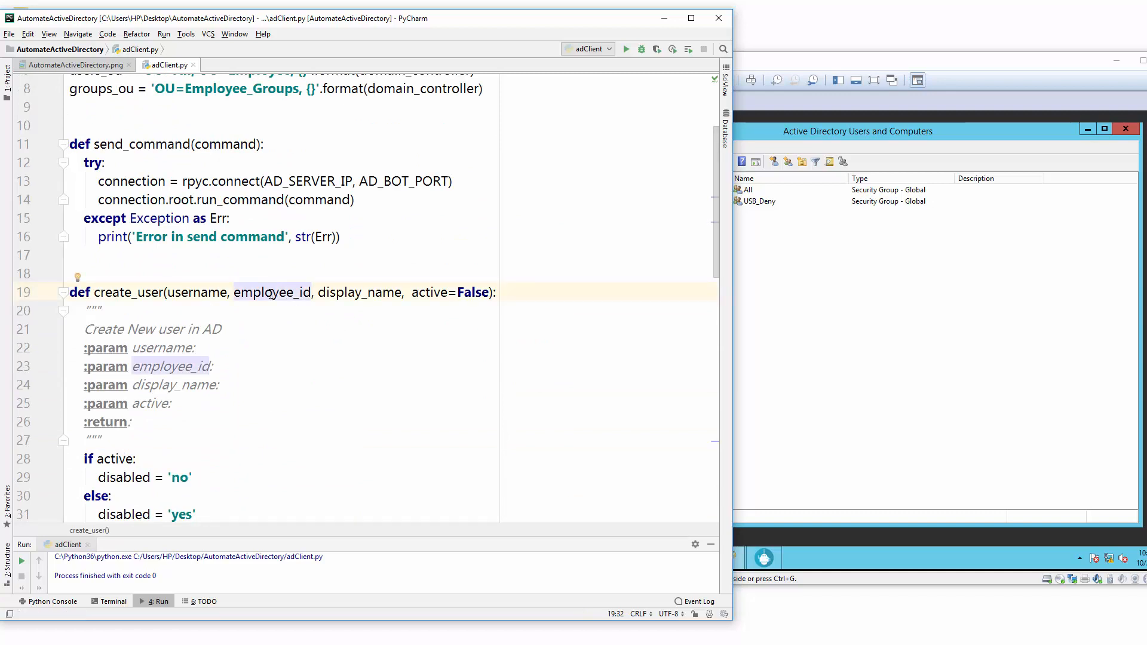
pyautogui.doubleClick(272, 292)
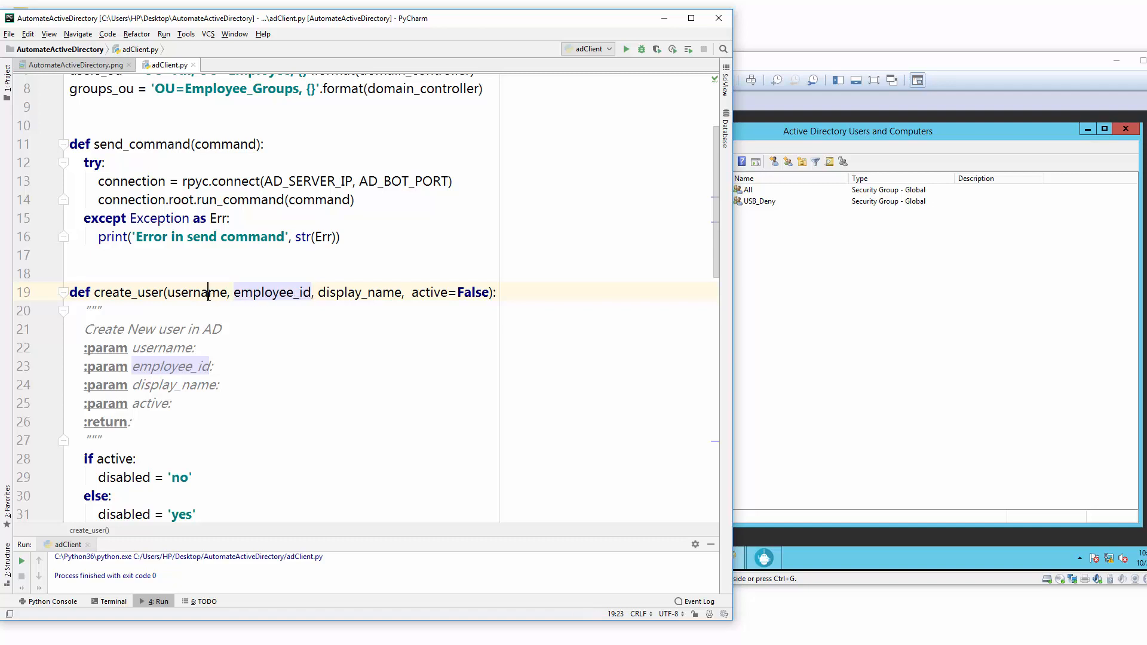
pyautogui.doubleClick(197, 292)
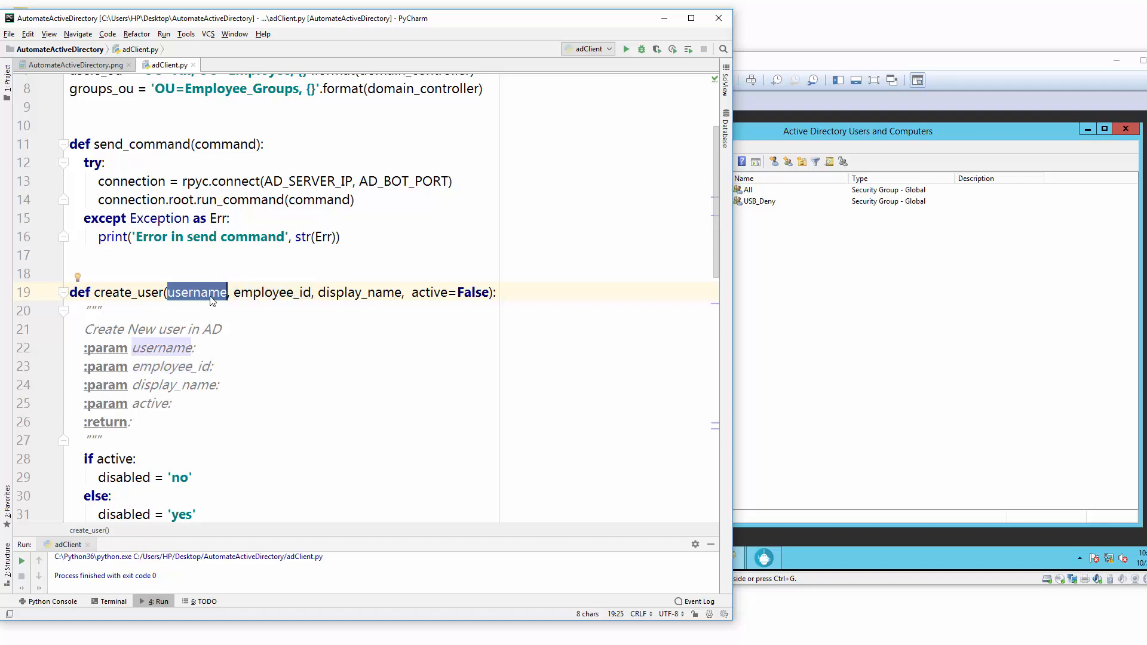
pyautogui.scroll(-3)
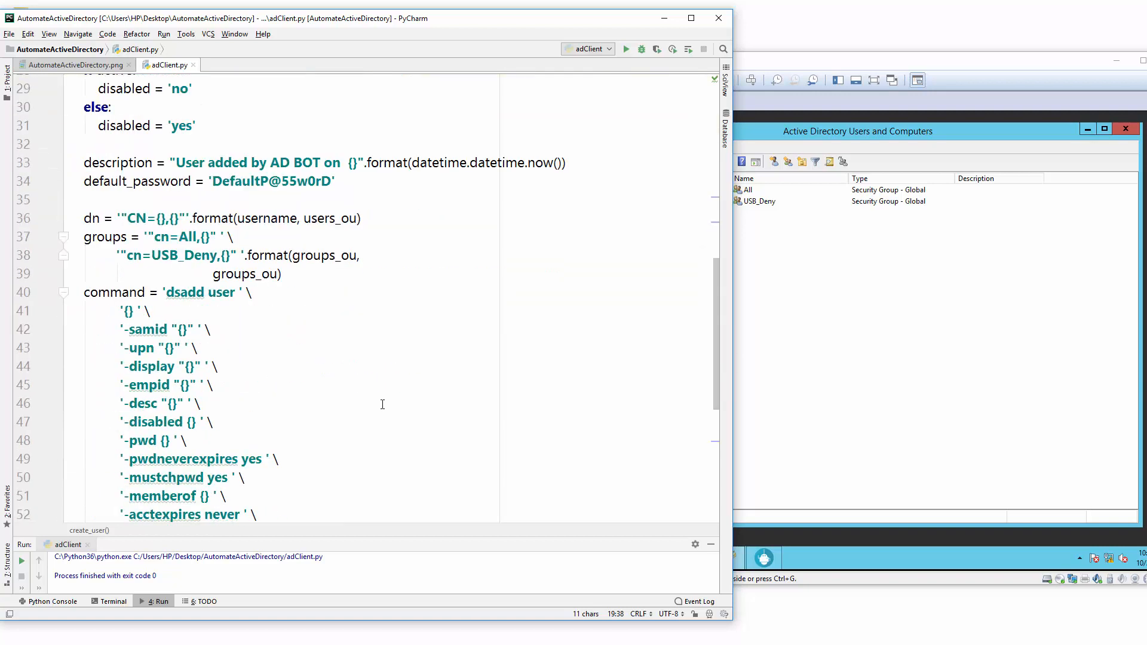
pyautogui.scroll(-3)
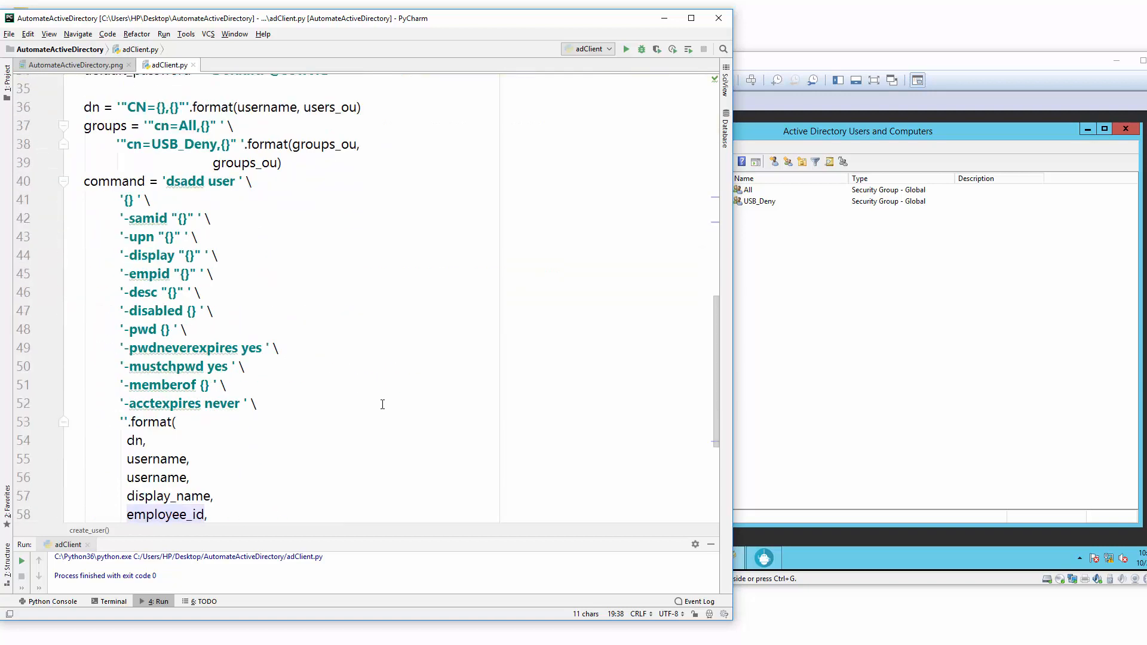
pyautogui.moveTo(384, 404)
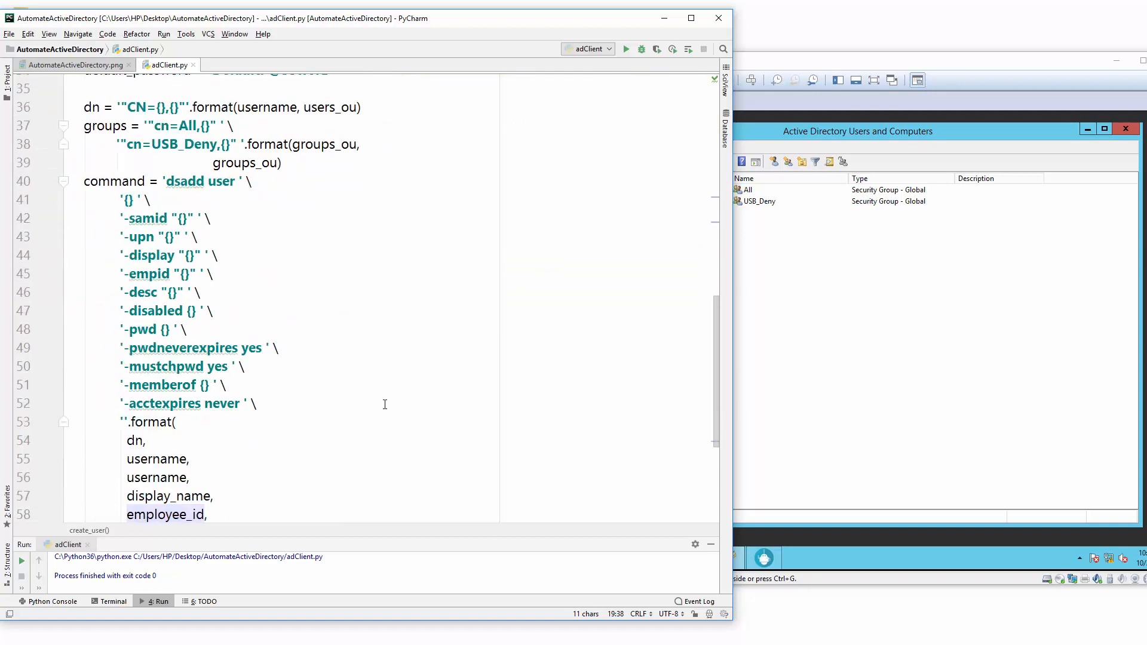
pyautogui.click(150, 255)
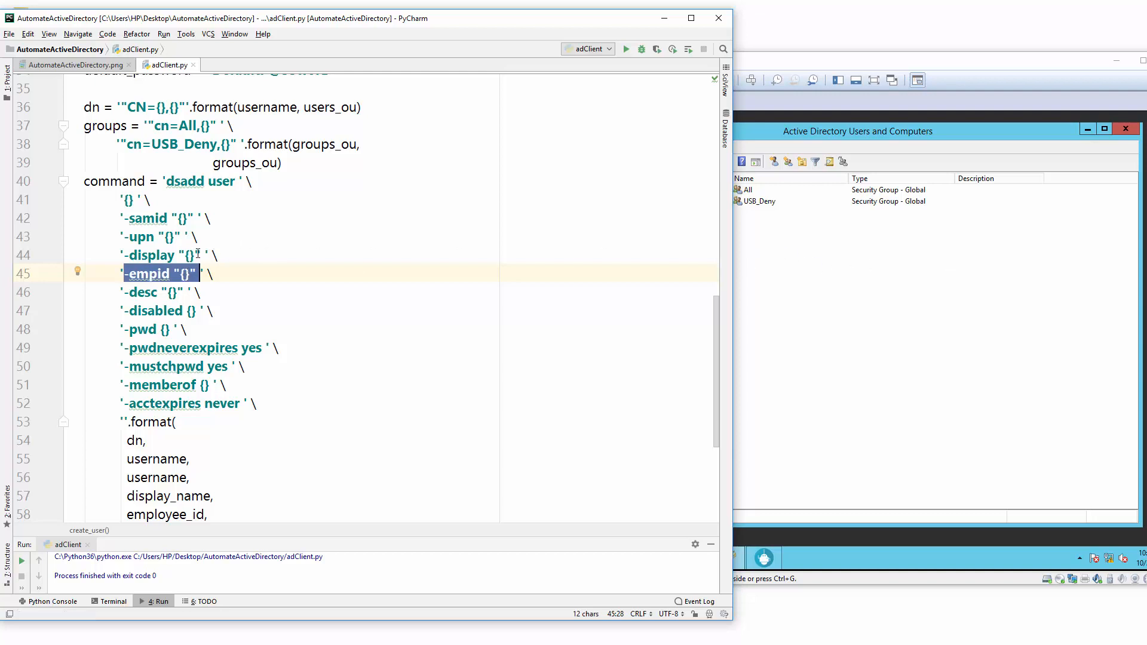
pyautogui.moveTo(812, 229)
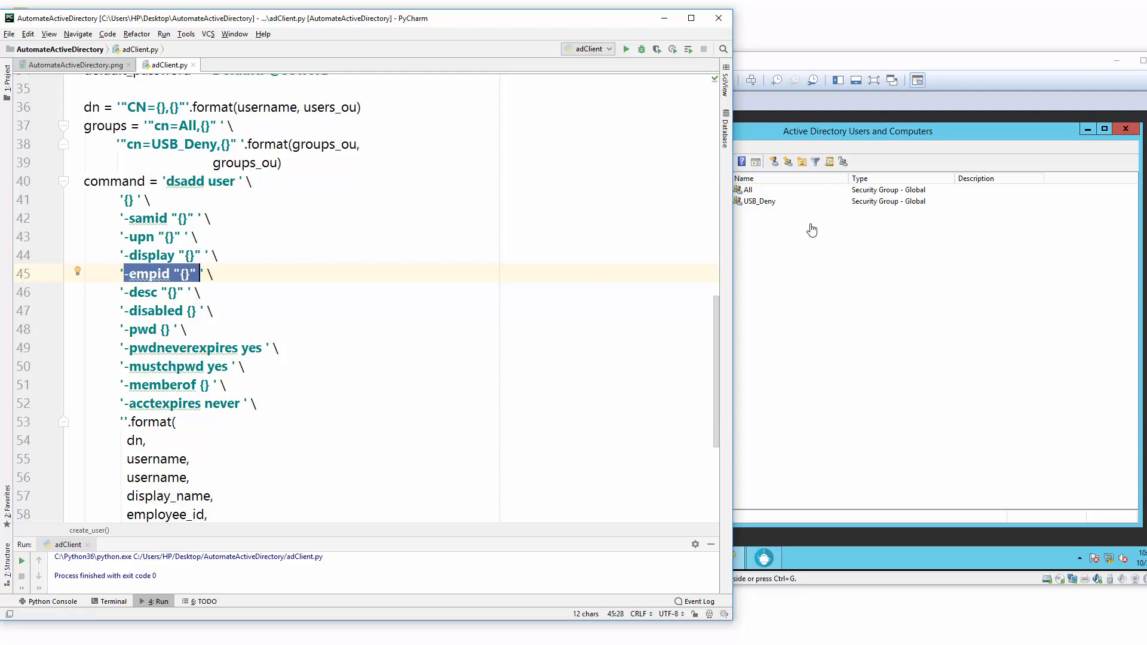
pyautogui.moveTo(156, 276)
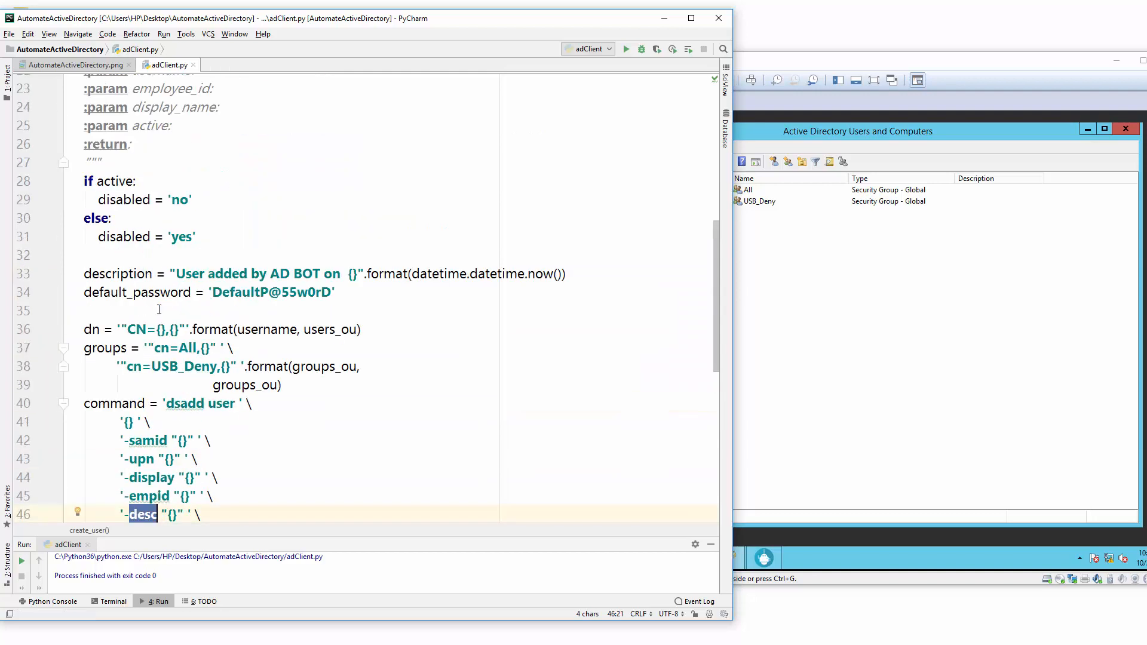
pyautogui.moveTo(121, 291)
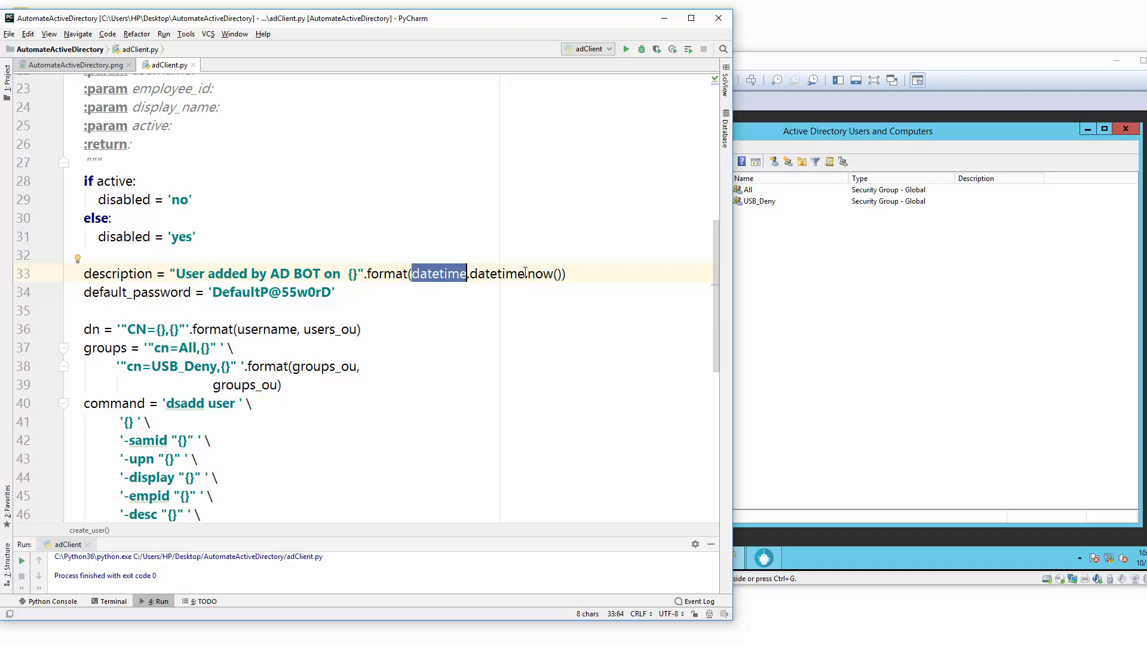
pyautogui.moveTo(313, 270)
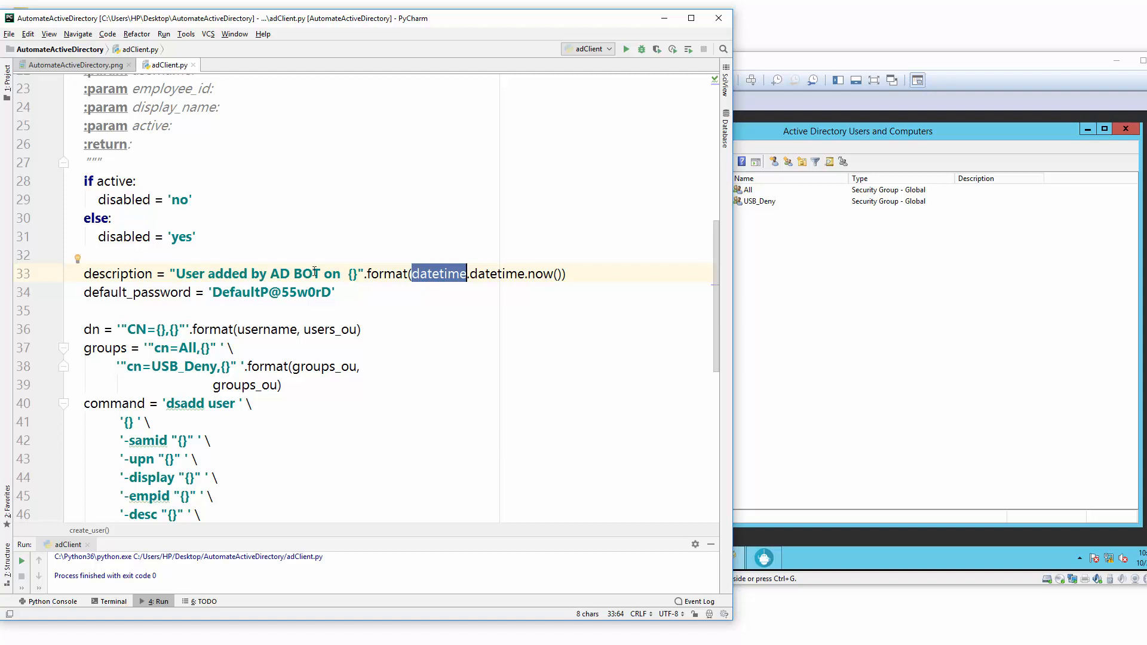
pyautogui.scroll(-3)
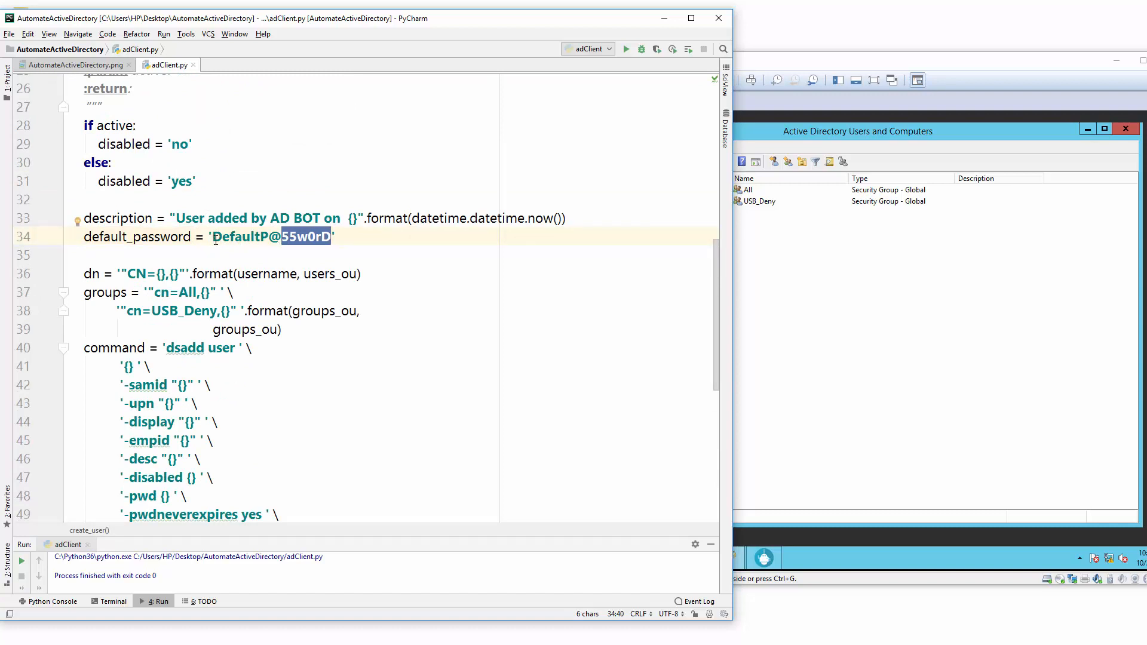
pyautogui.scroll(-3)
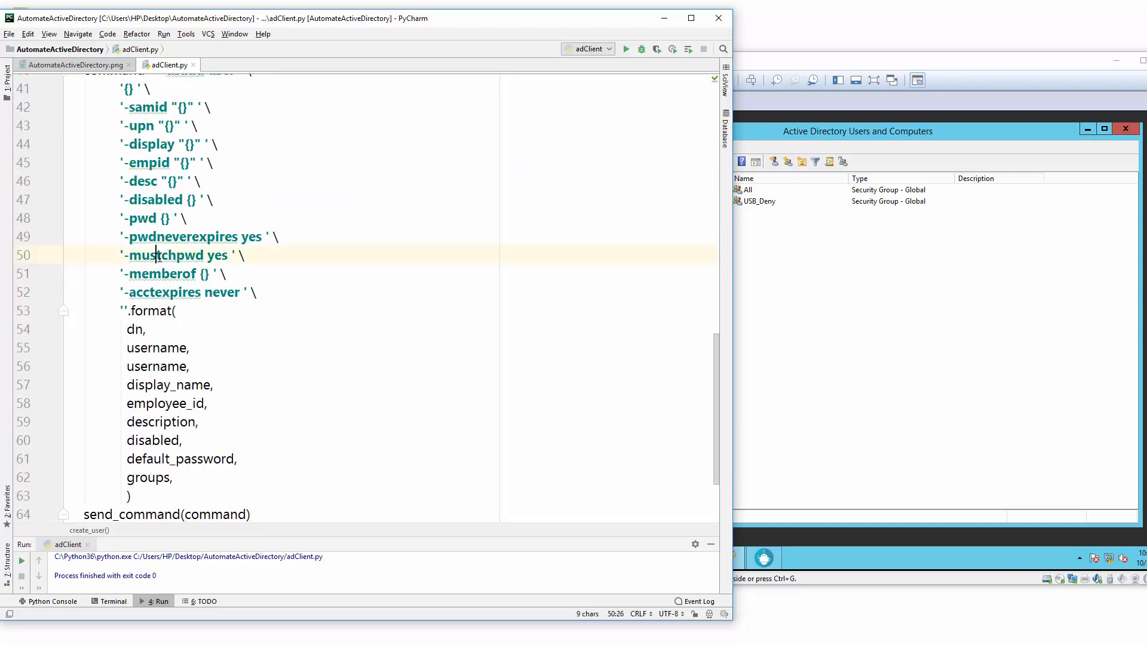
pyautogui.doubleClick(215, 255)
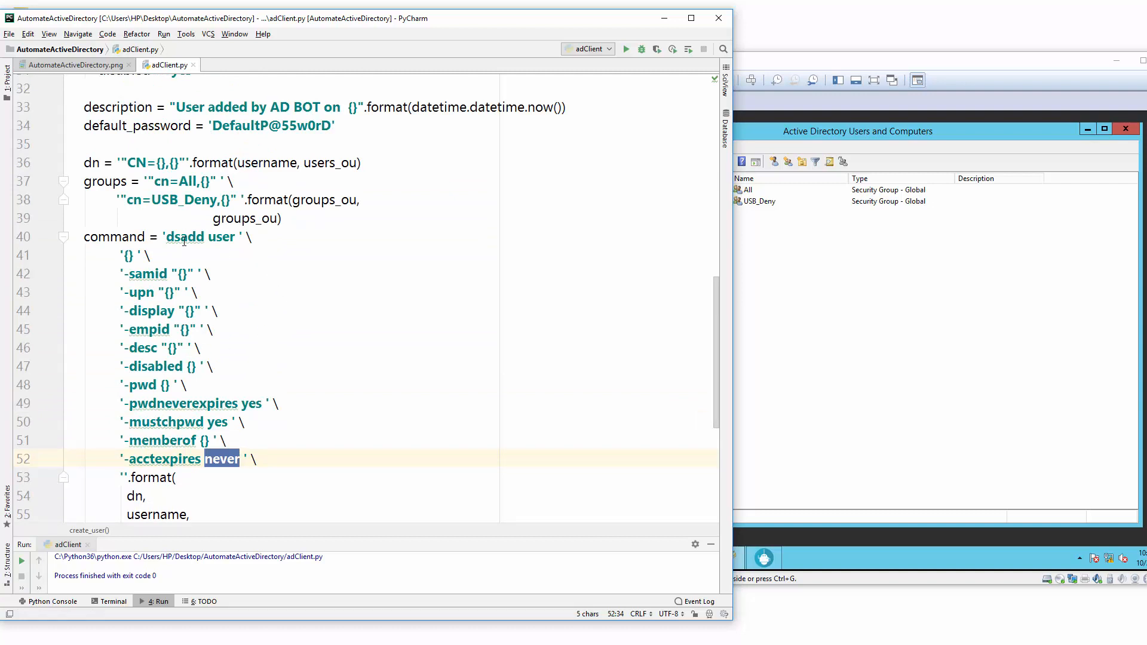
pyautogui.doubleClick(222, 236)
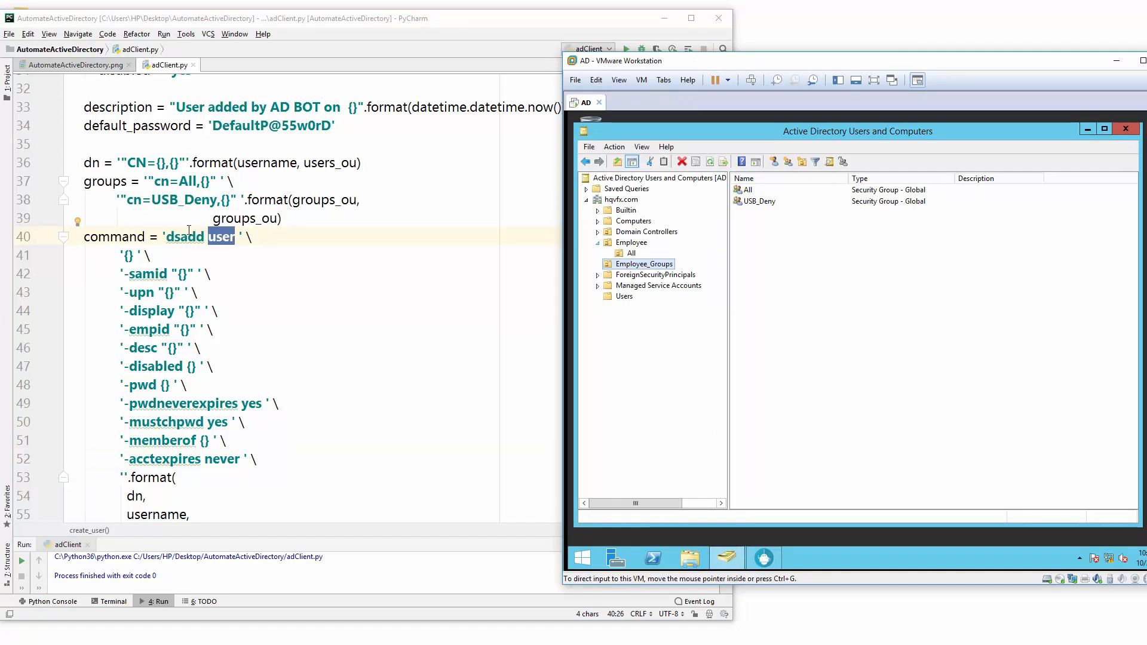
# Select the dsadd user command in the code, then run dsadd -h in a server command window.
pyautogui.click(205, 237)
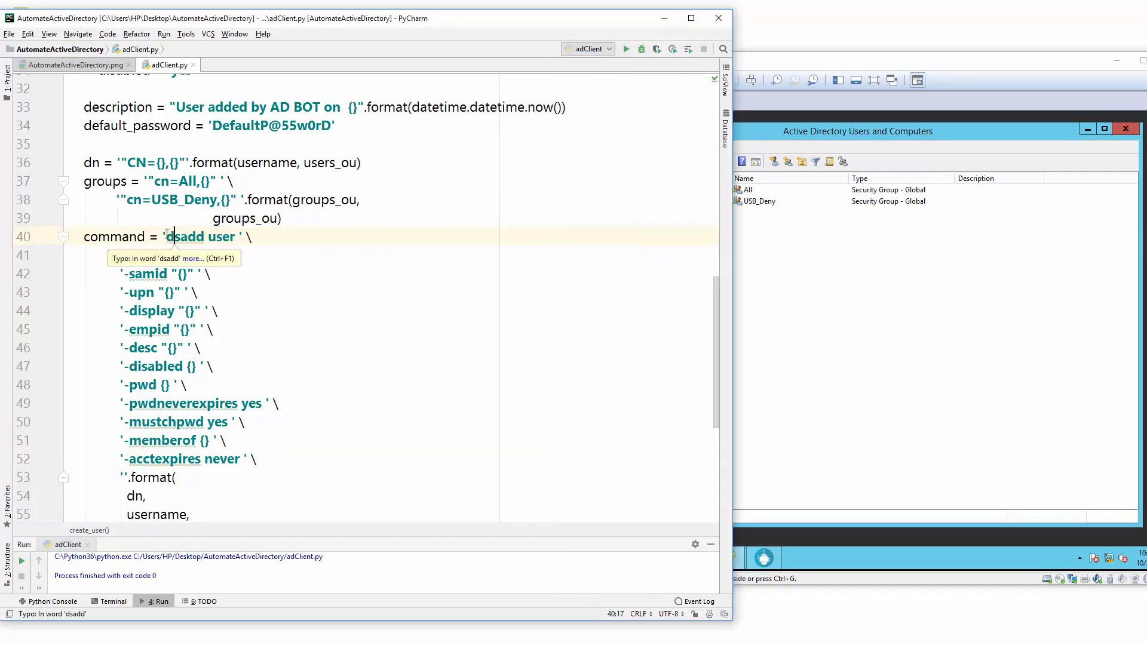
pyautogui.doubleClick(185, 237)
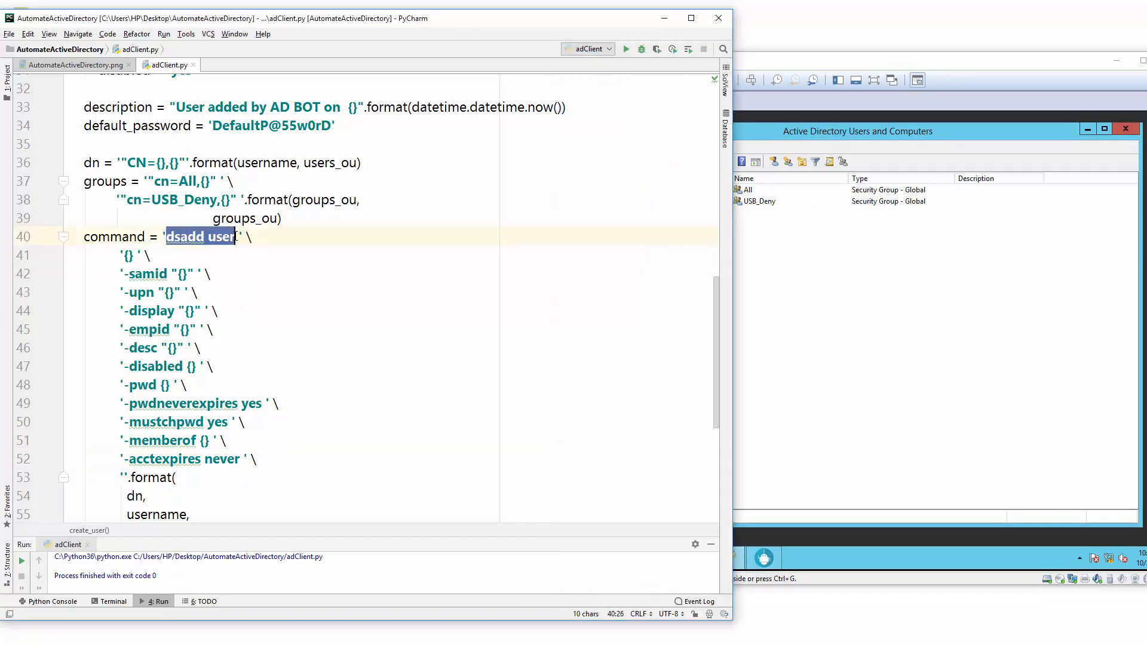
pyautogui.moveTo(183, 236)
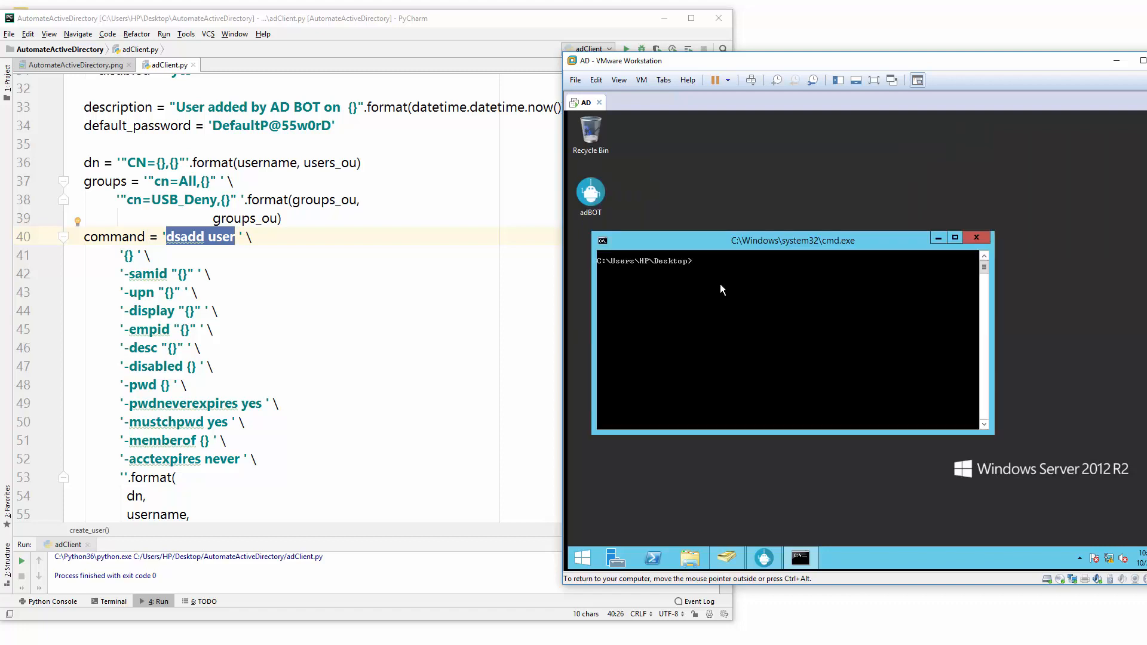
pyautogui.write('dsadd')
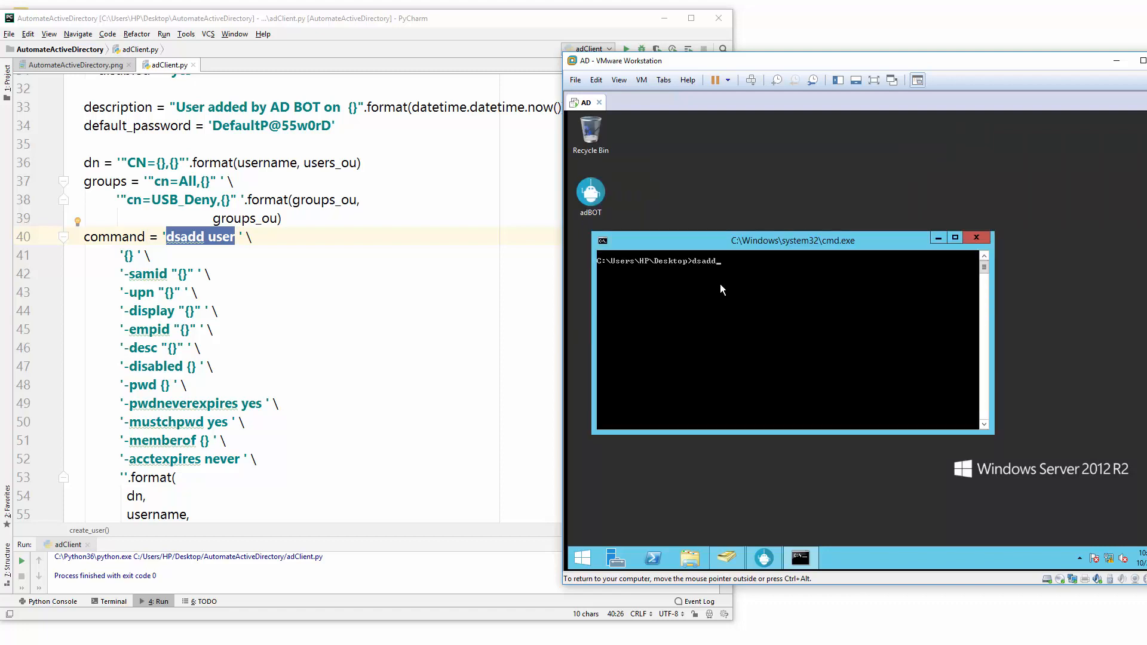
pyautogui.write('user')
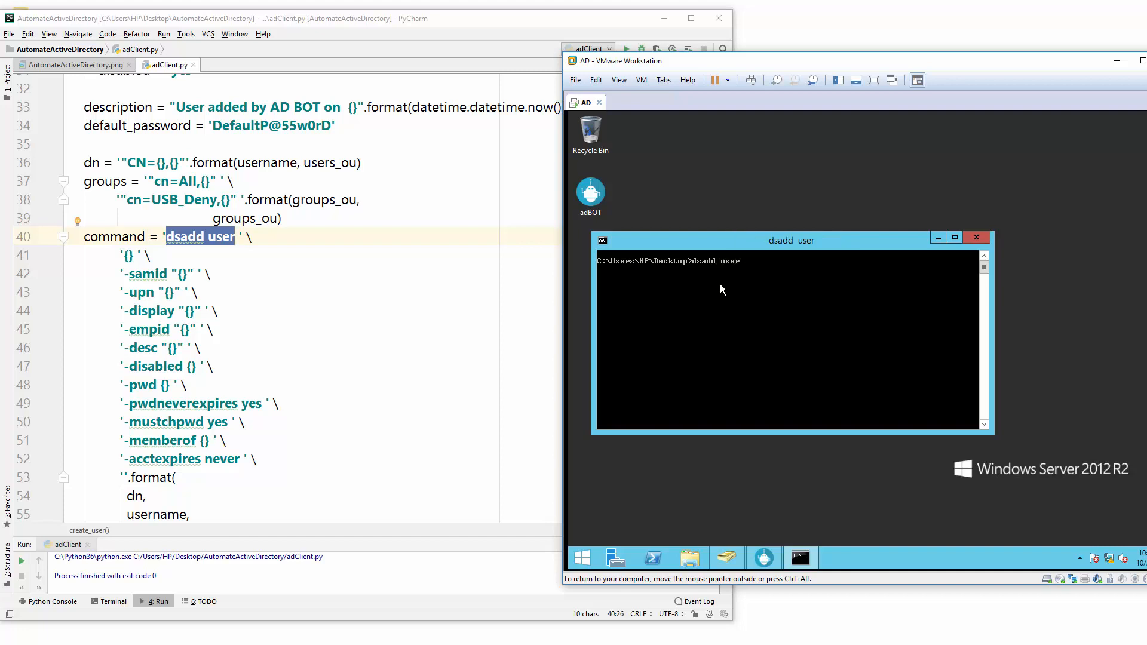
pyautogui.moveTo(767, 264)
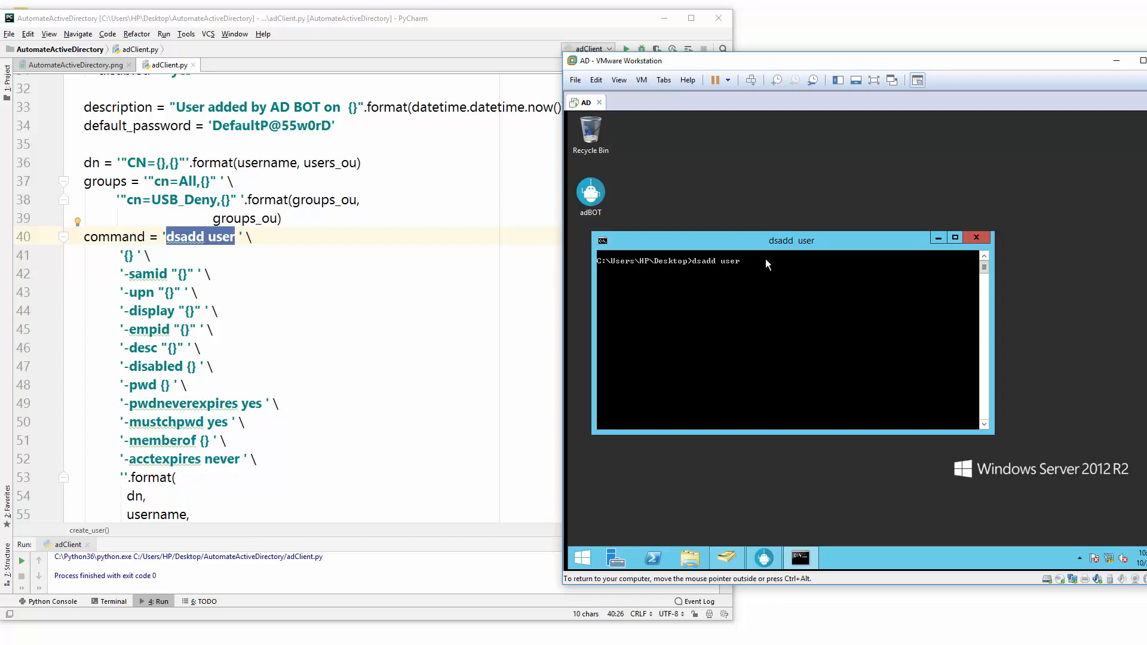
pyautogui.moveTo(765, 254)
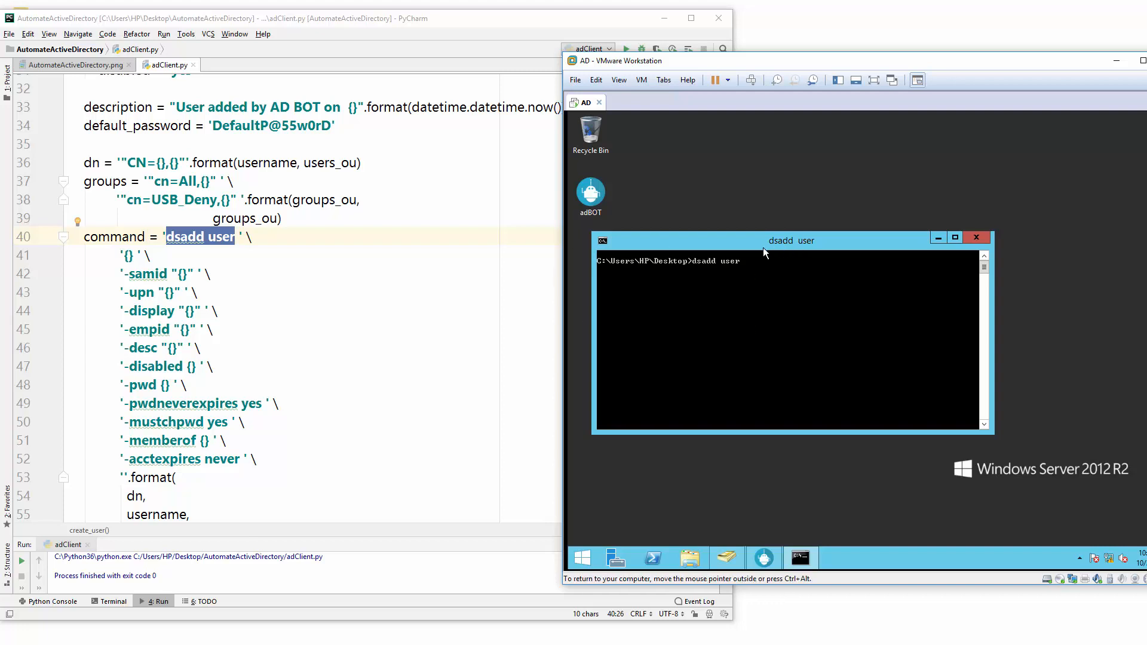
pyautogui.moveTo(801, 267)
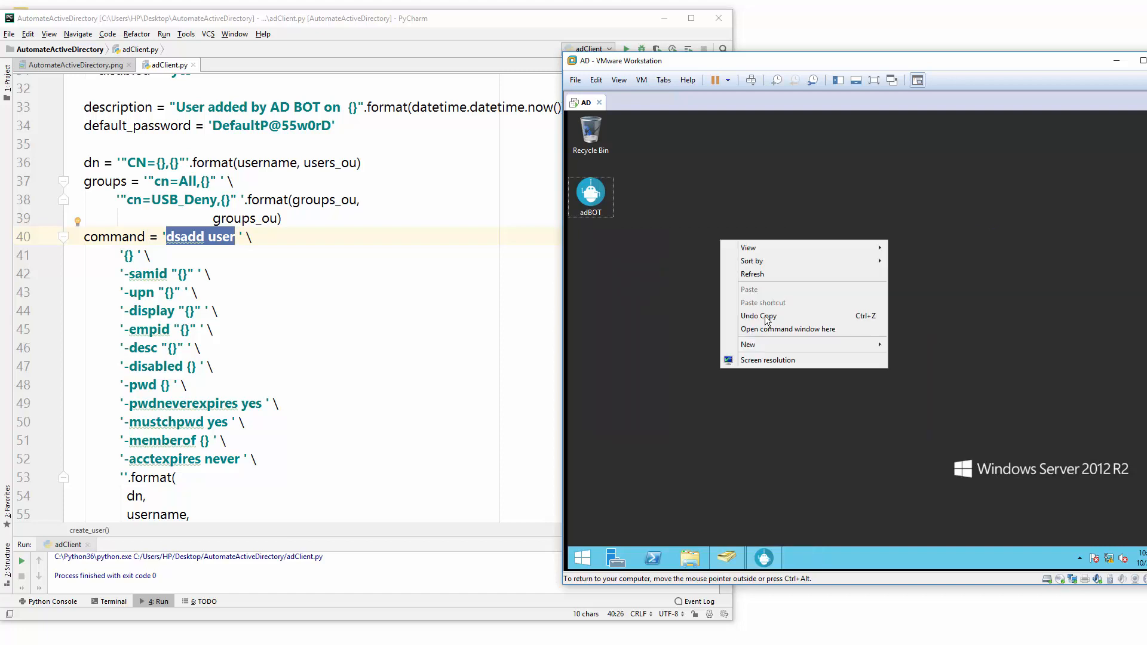
pyautogui.click(788, 328)
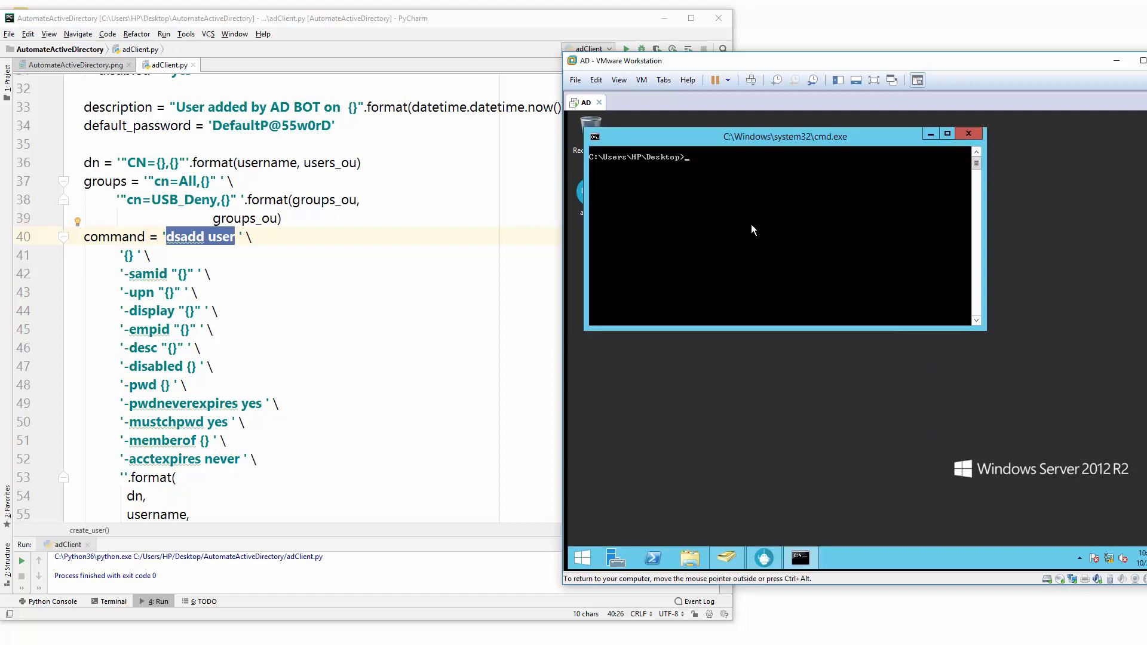
pyautogui.write('dsadd')
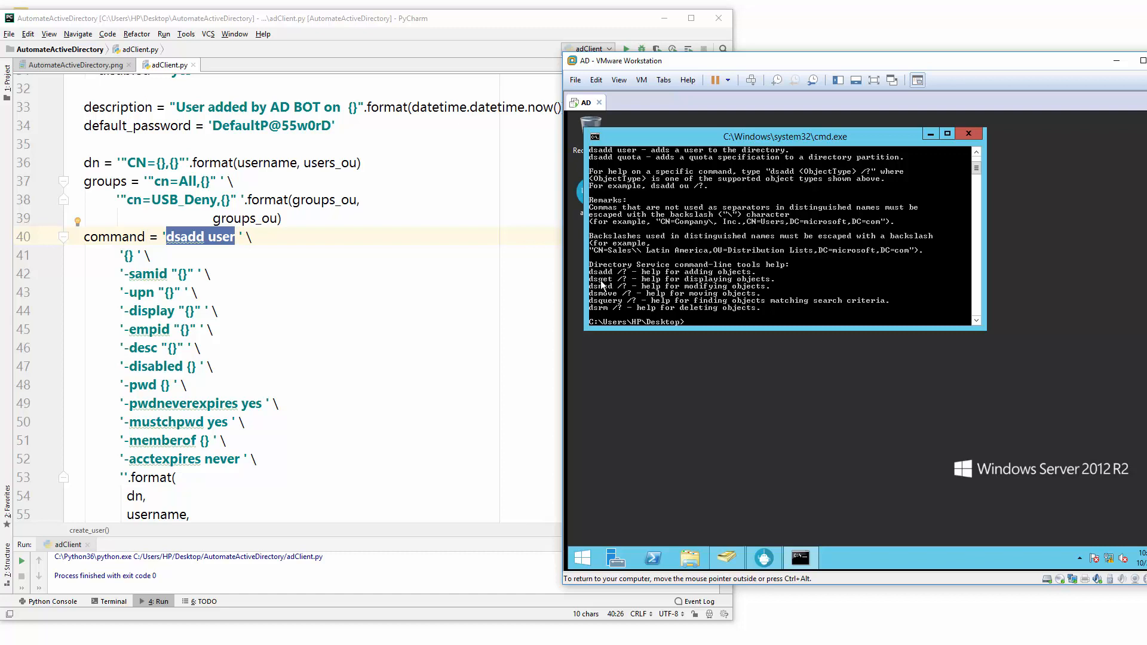
pyautogui.moveTo(637, 291)
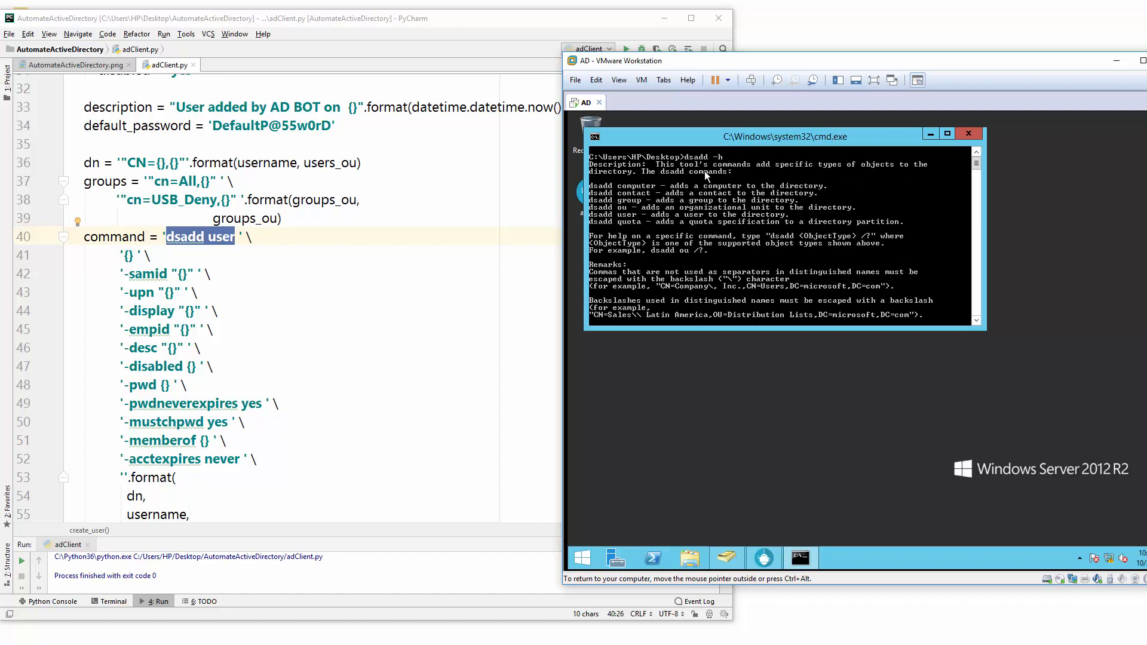
pyautogui.moveTo(819, 174)
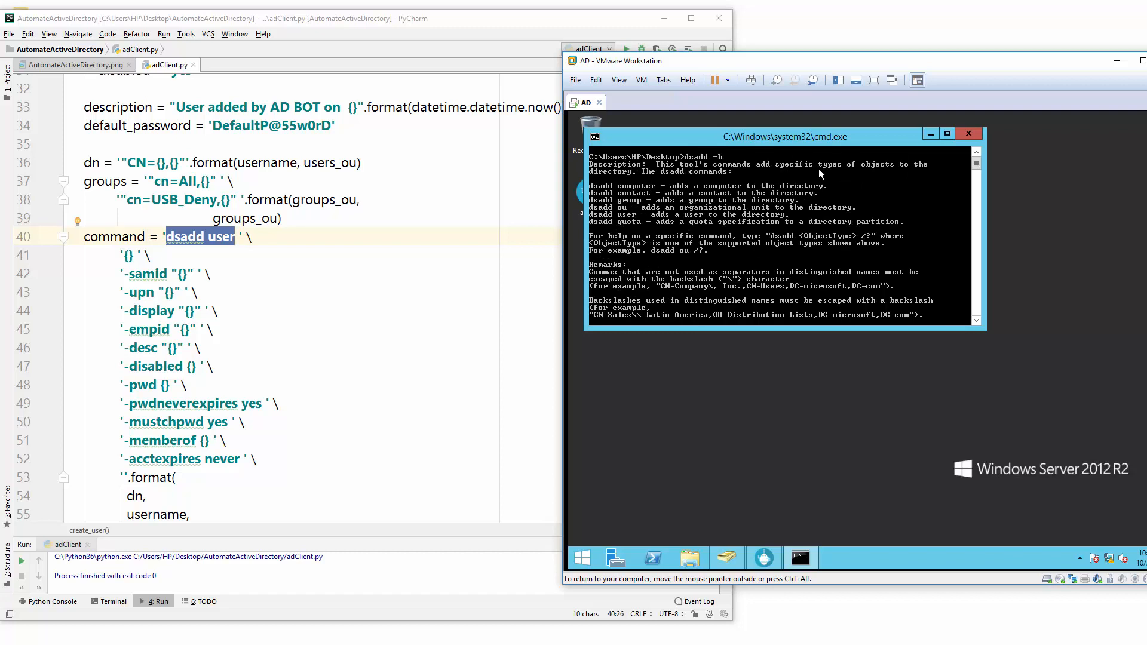
pyautogui.moveTo(883, 176)
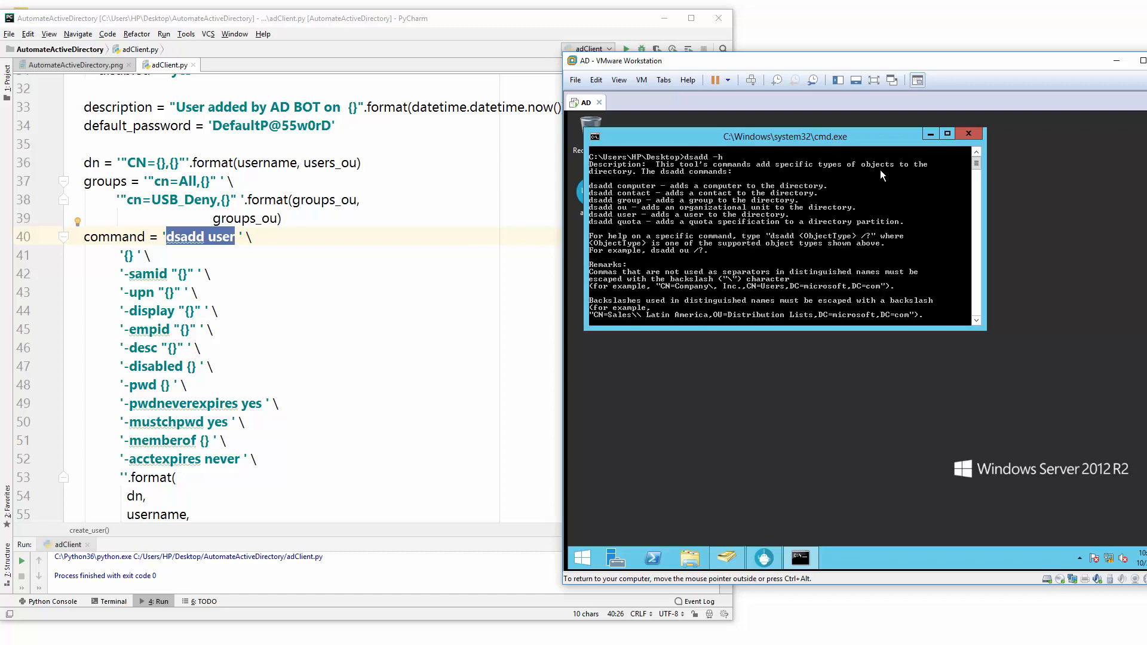
pyautogui.moveTo(683, 189)
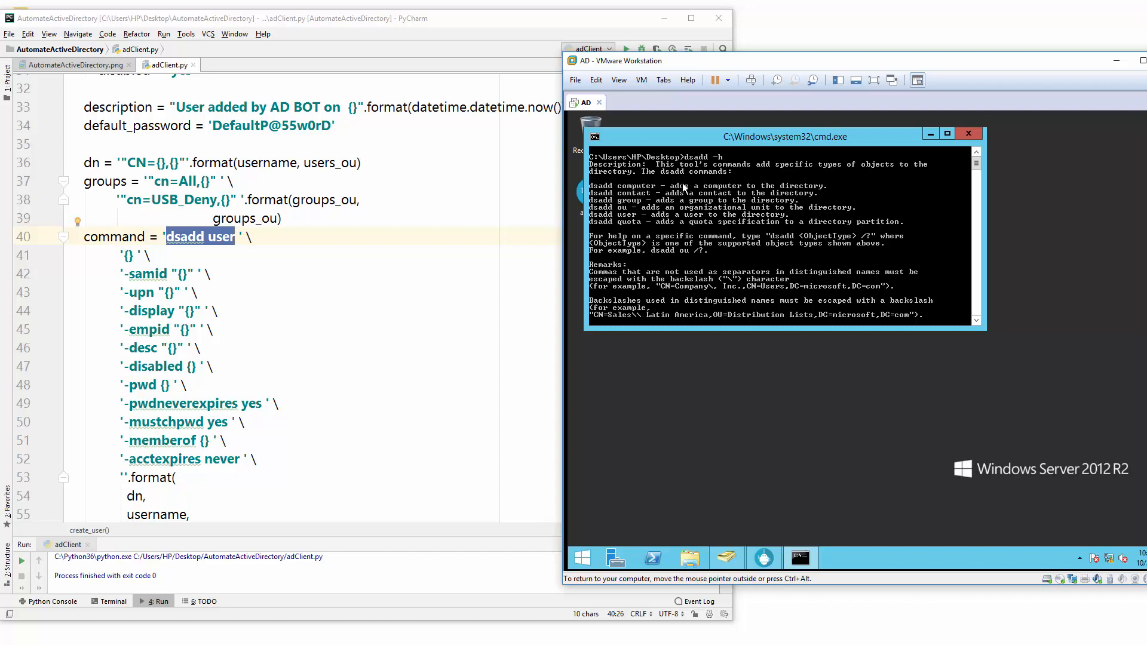
pyautogui.moveTo(656, 193)
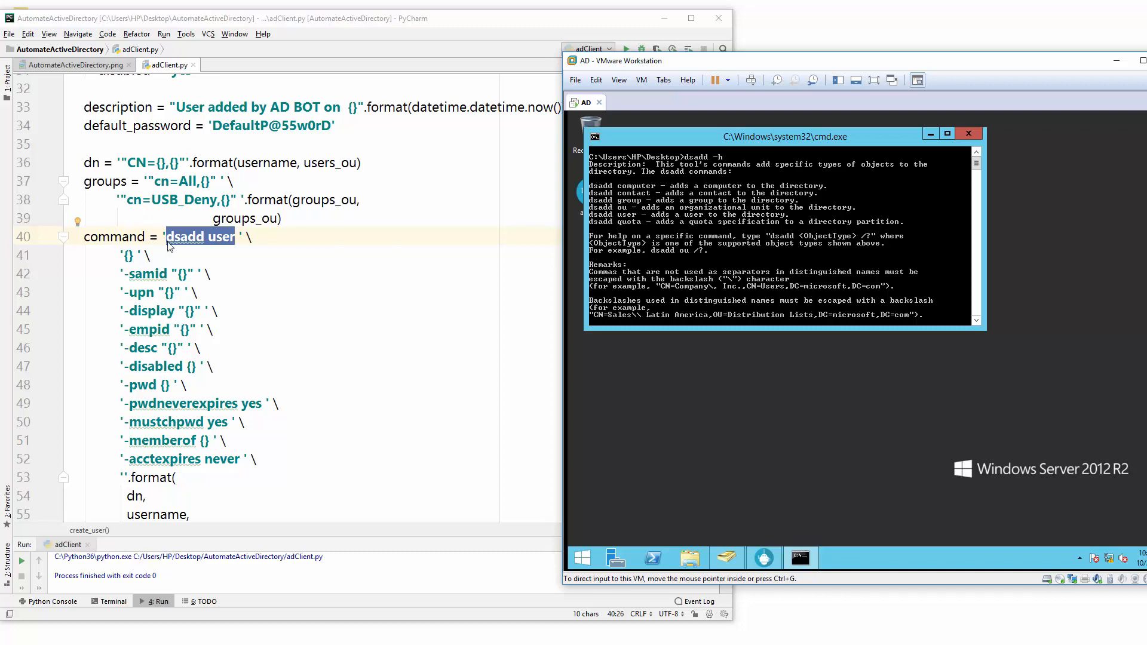
pyautogui.moveTo(485, 228)
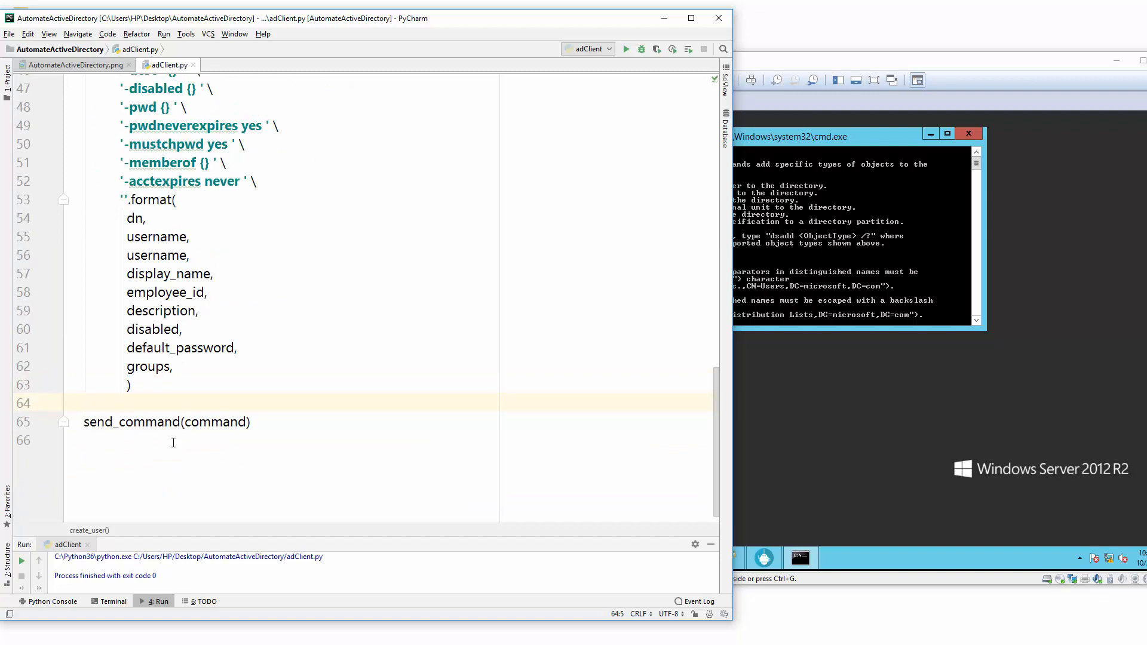
# Type a print(co... statement near the end of adClient.py.
pyautogui.write('pr')
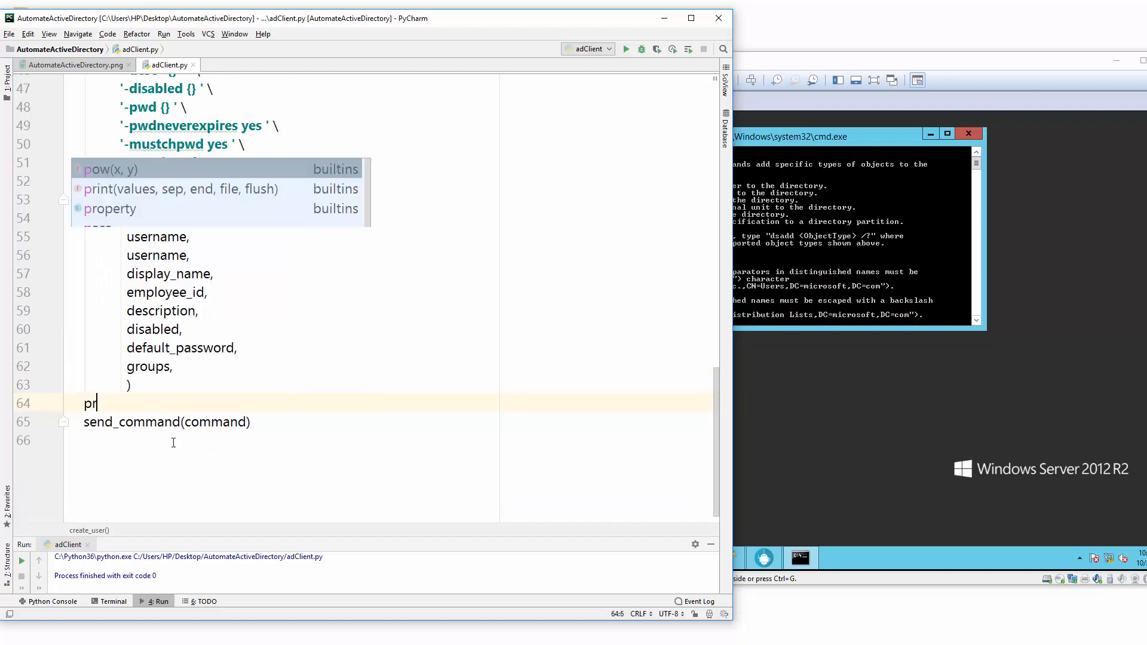
pyautogui.write('in')
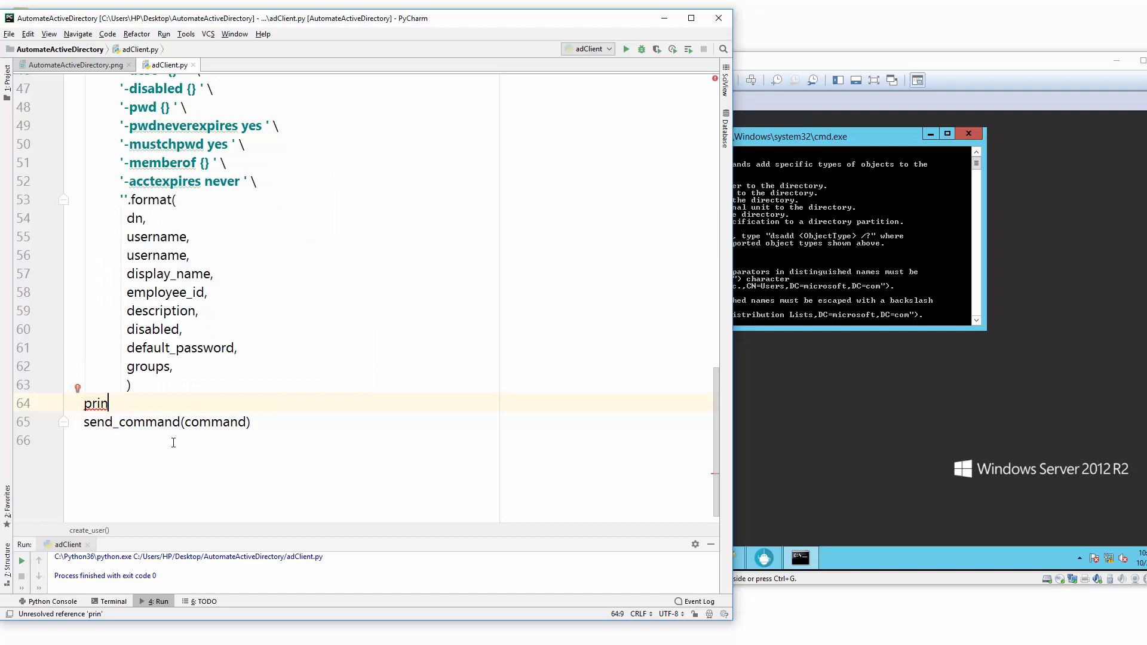
pyautogui.write('t')
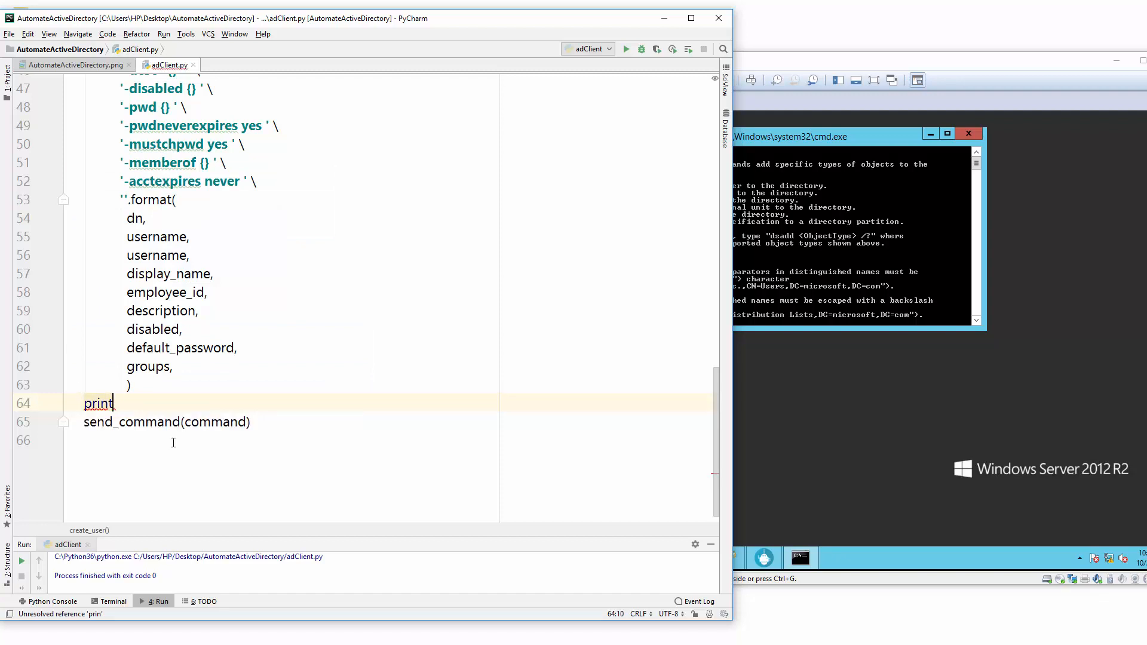
pyautogui.write('(co')
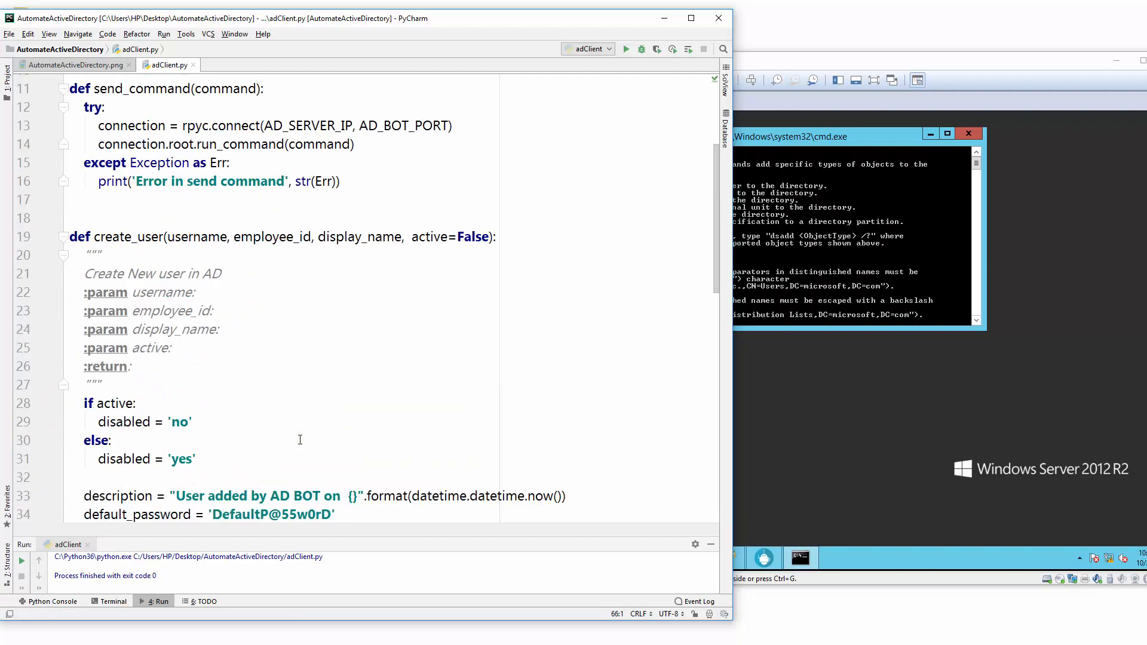
pyautogui.scroll(-3)
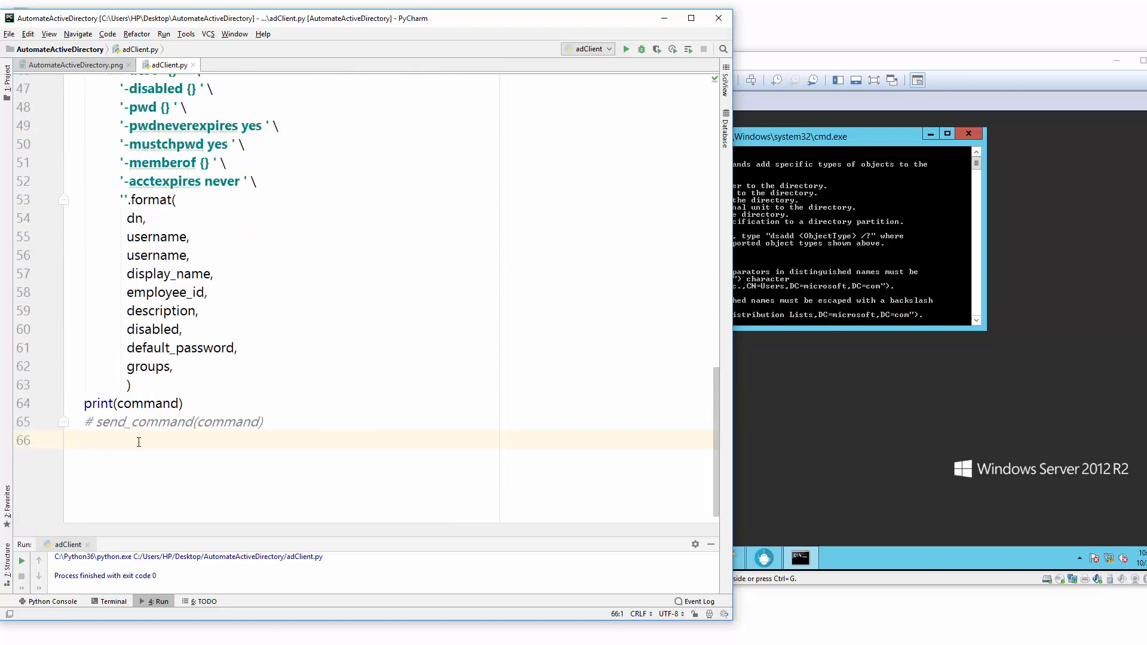
pyautogui.press('enter')
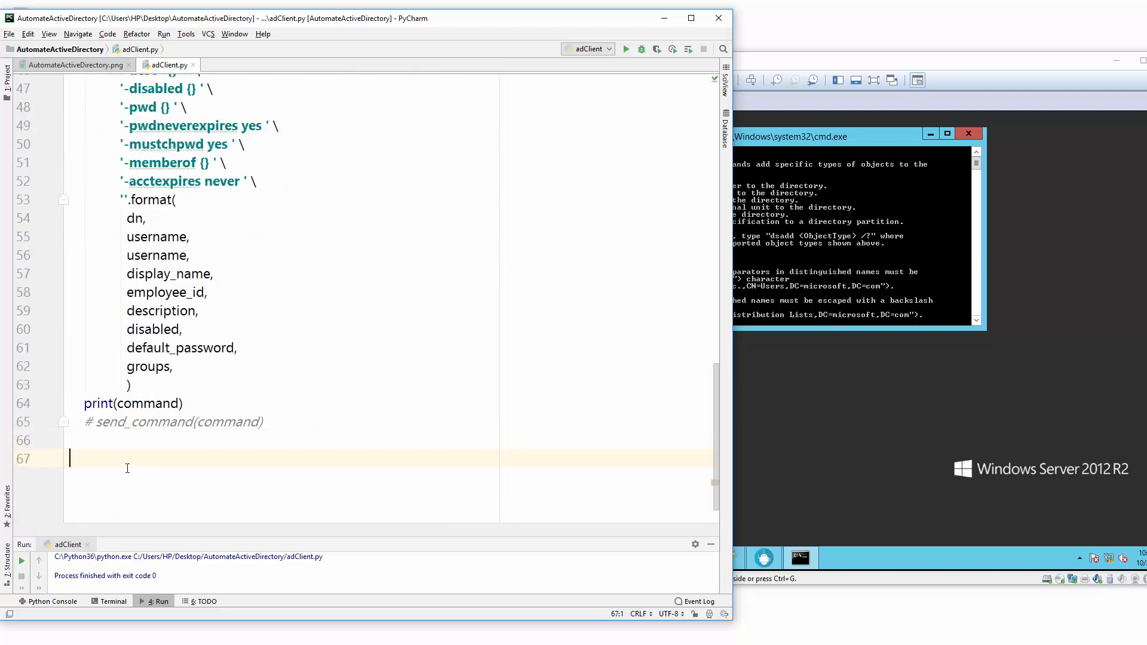
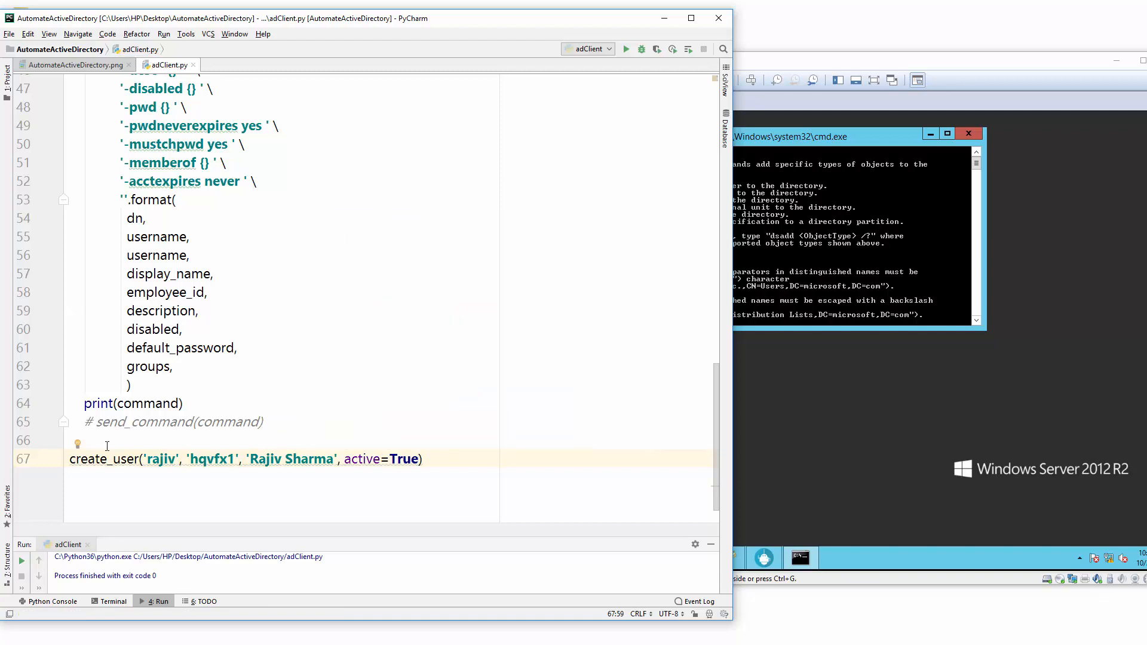
# Select the create_user call line and remove the # from send_command(command).
pyautogui.tripleClick(245, 459)
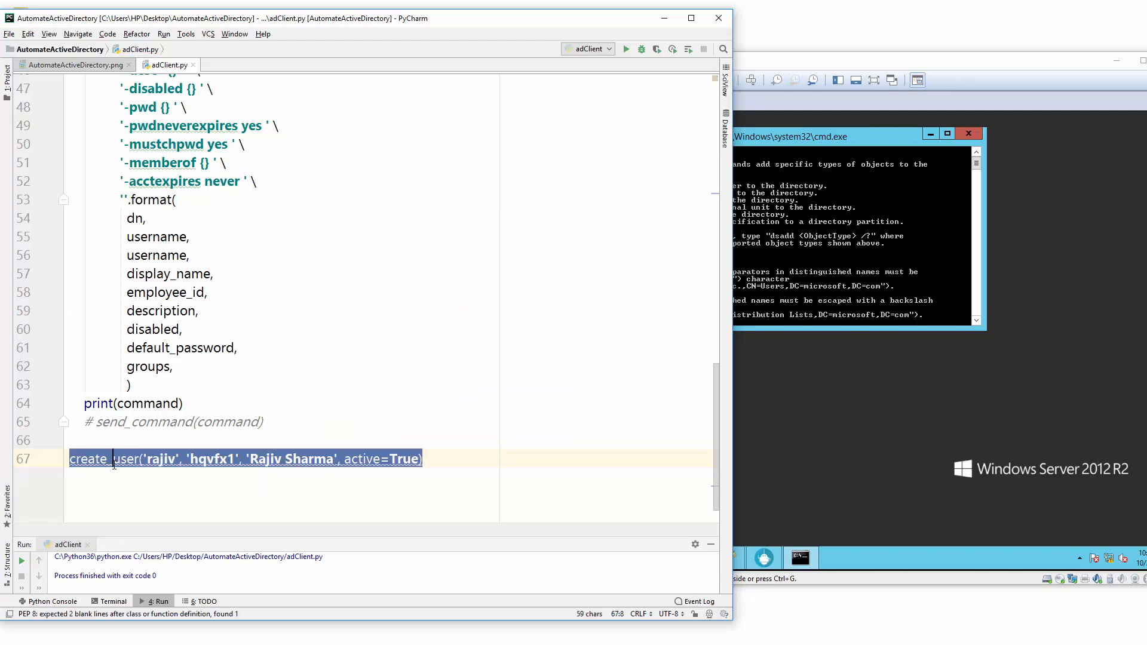
pyautogui.doubleClick(104, 459)
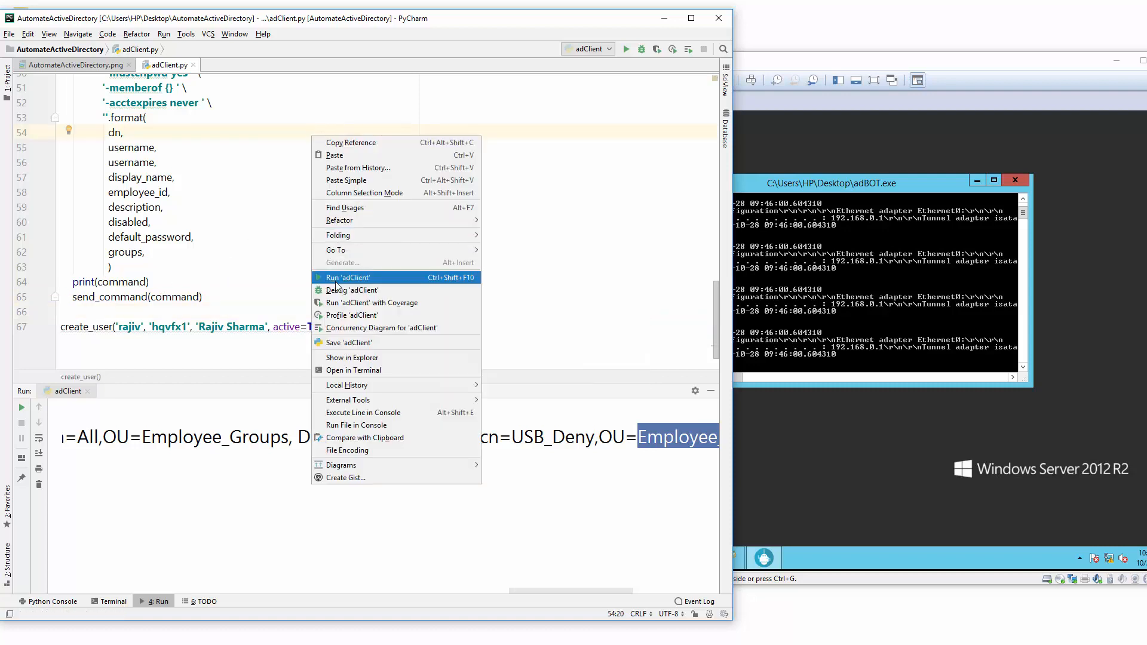
# Run adClient, note adBOT's Access is denied error, and close adBOT.
pyautogui.click(348, 277)
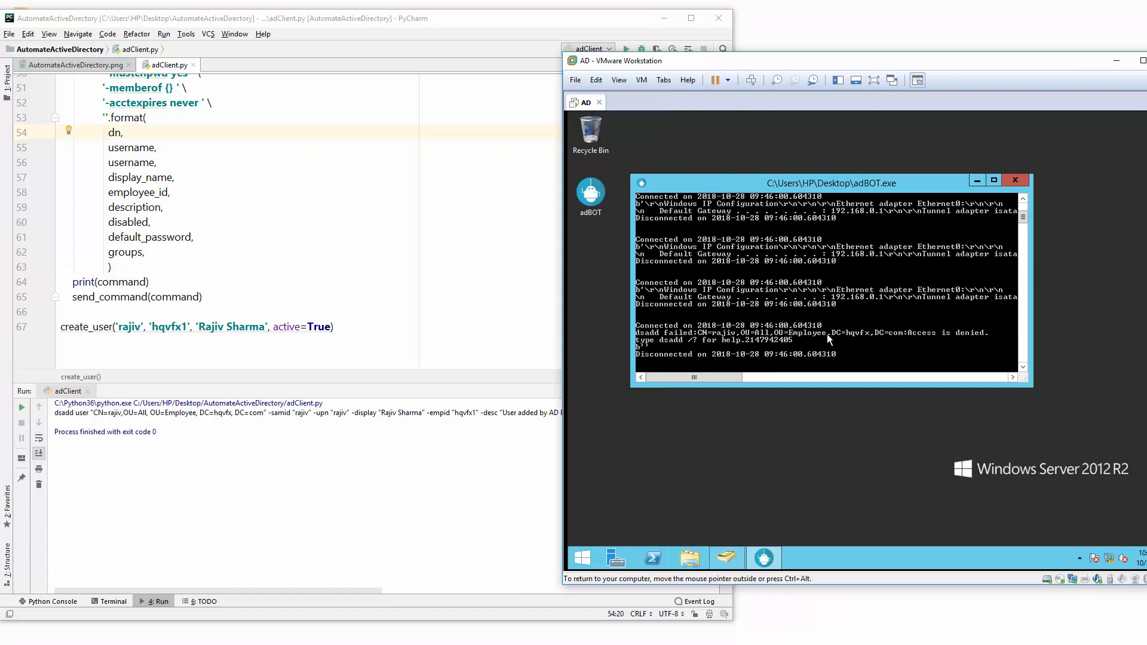
pyautogui.moveTo(920, 343)
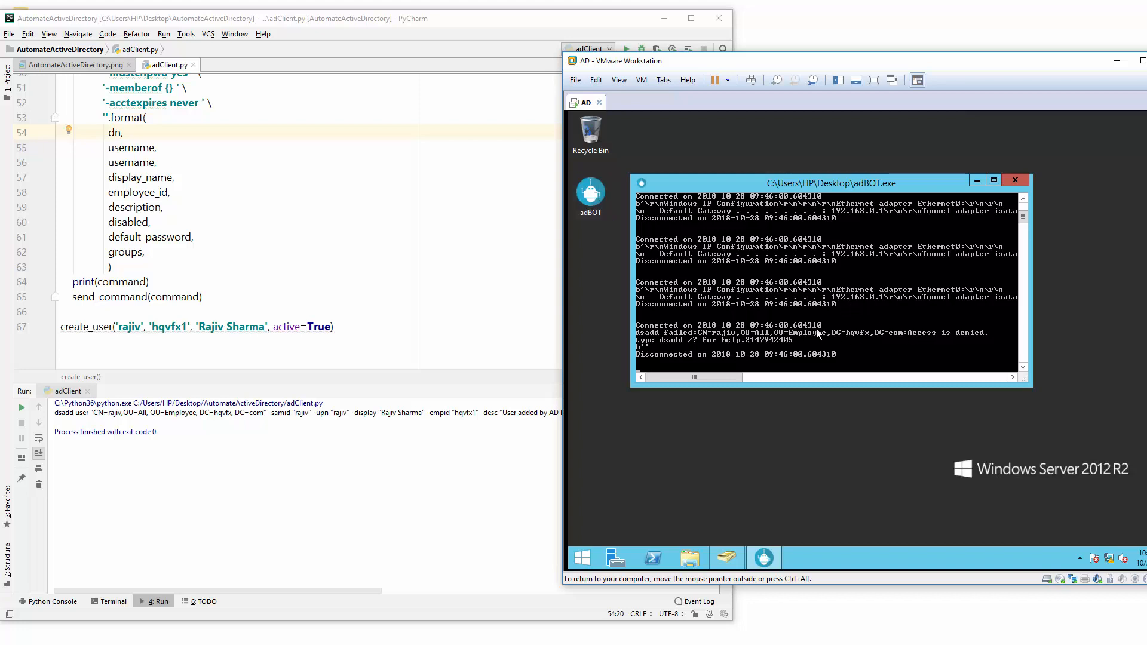
pyautogui.moveTo(772, 331)
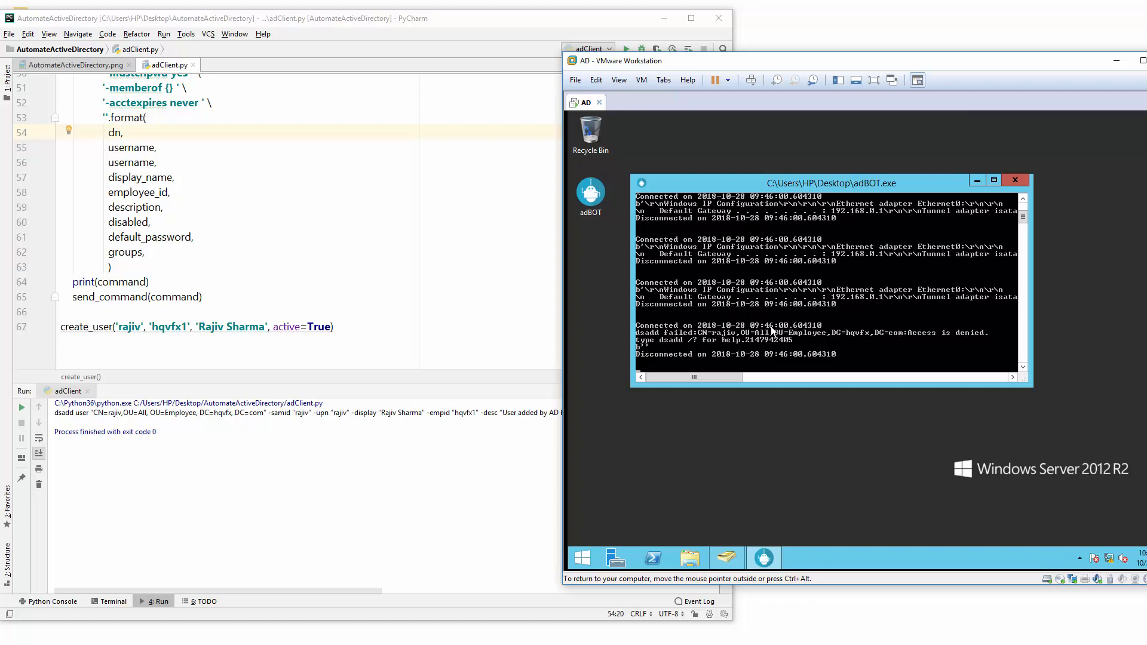
pyautogui.moveTo(924, 338)
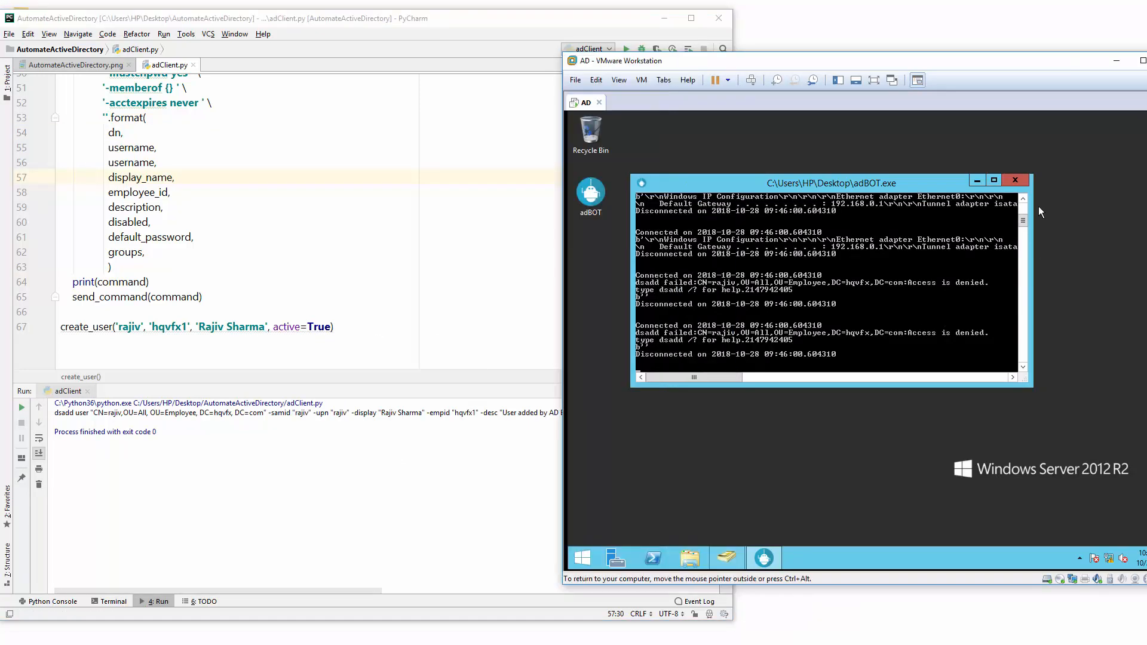
pyautogui.click(1016, 180)
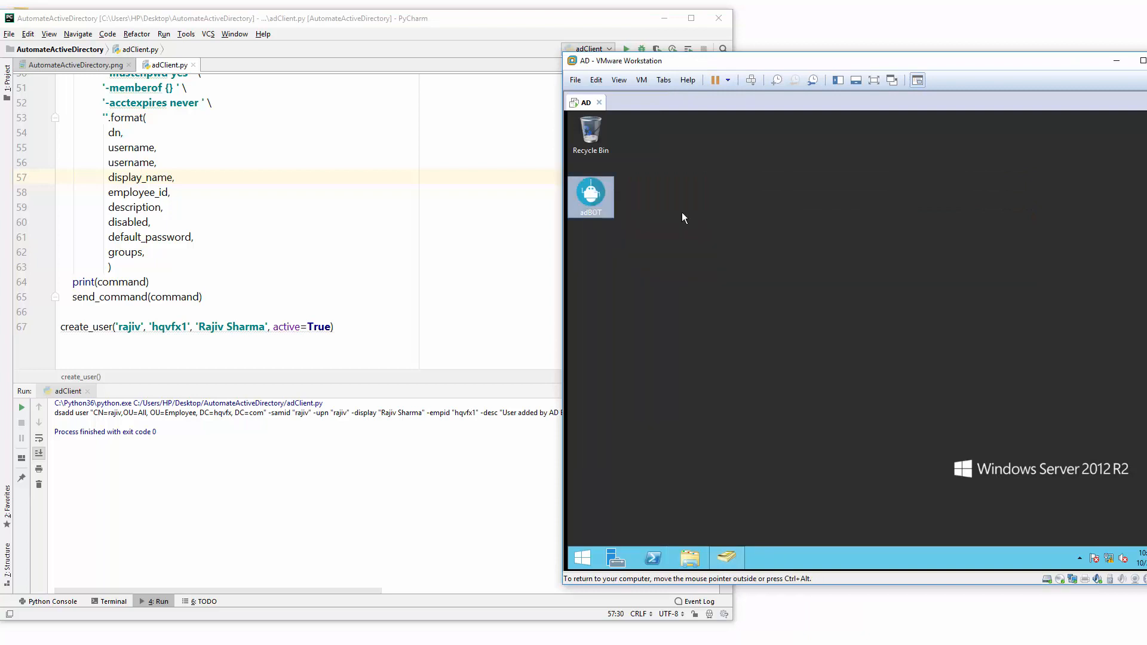
# Restart adBOT and refresh the Employee > All container in ADUC.
pyautogui.doubleClick(591, 196)
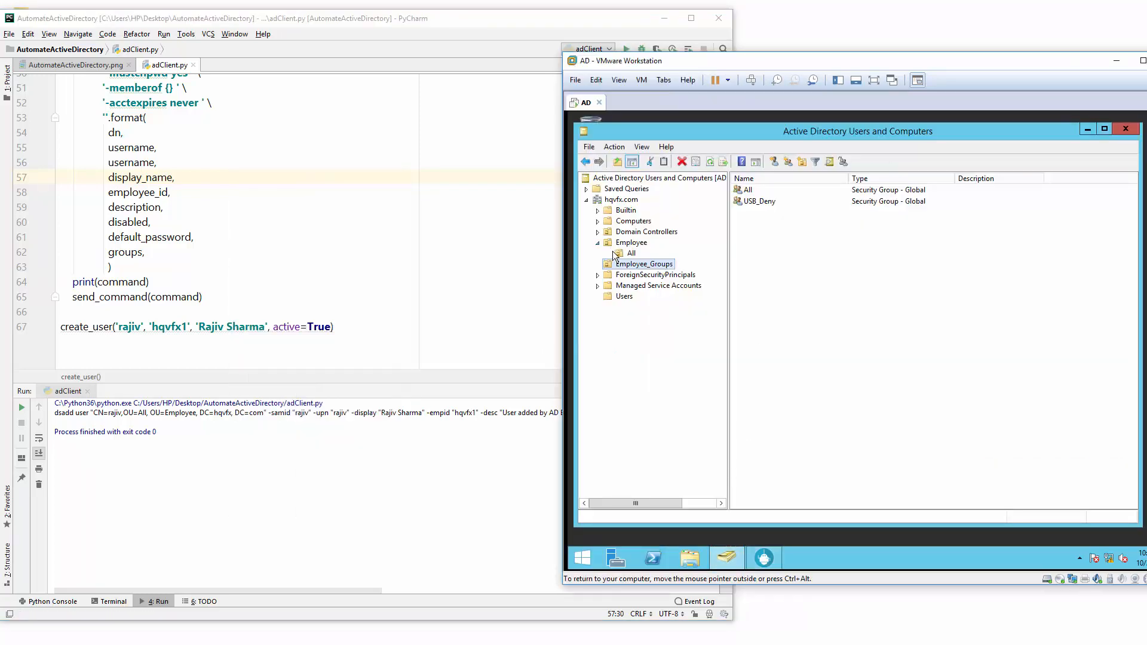
pyautogui.rightClick(643, 264)
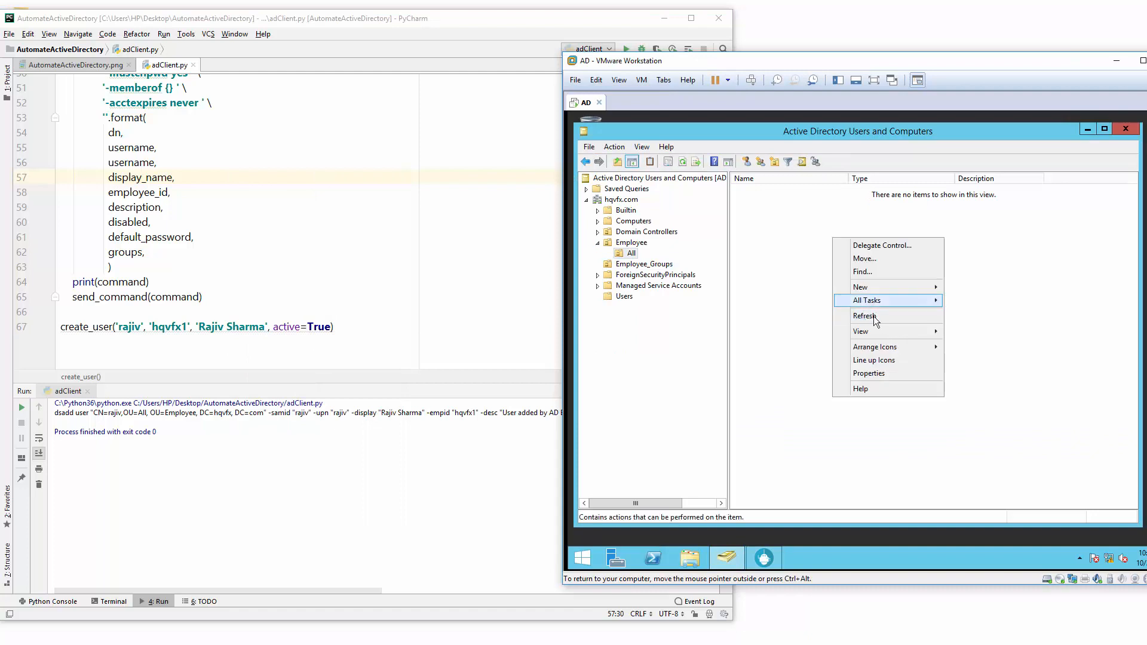
pyautogui.click(323, 186)
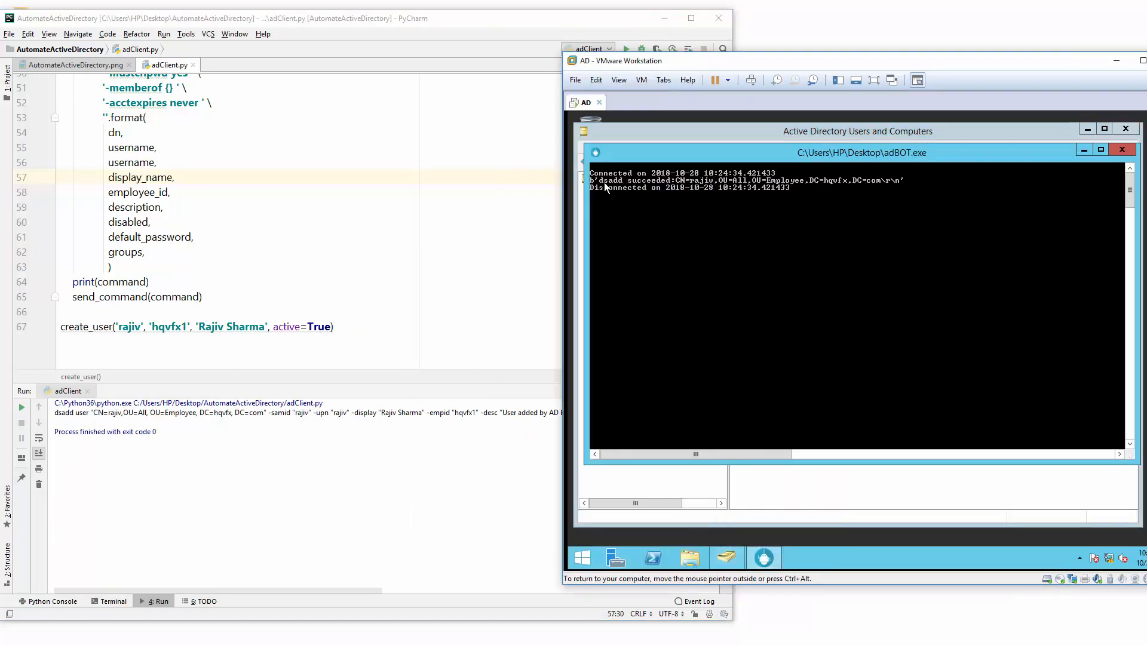
pyautogui.moveTo(1035, 162)
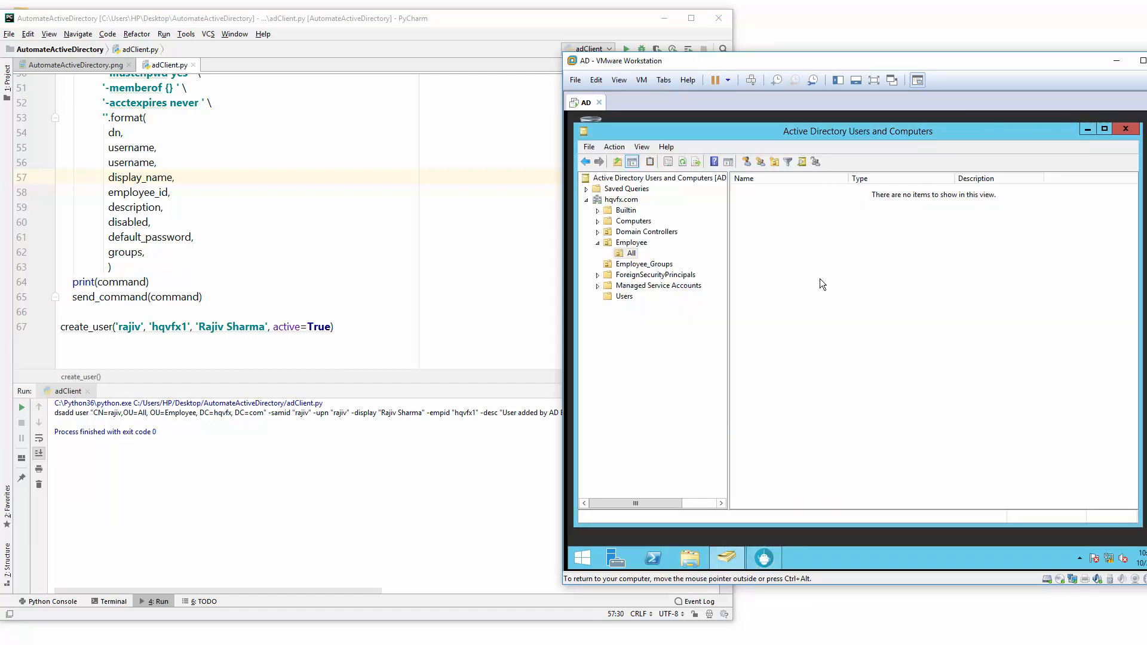
pyautogui.rightClick(822, 283)
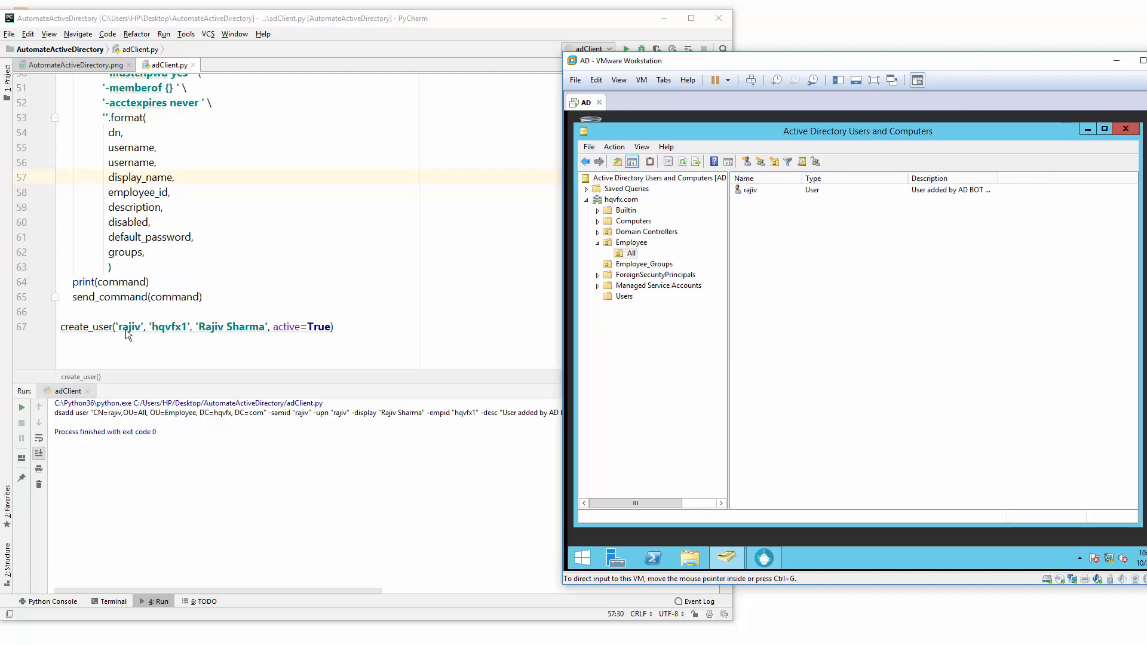
pyautogui.moveTo(789, 221)
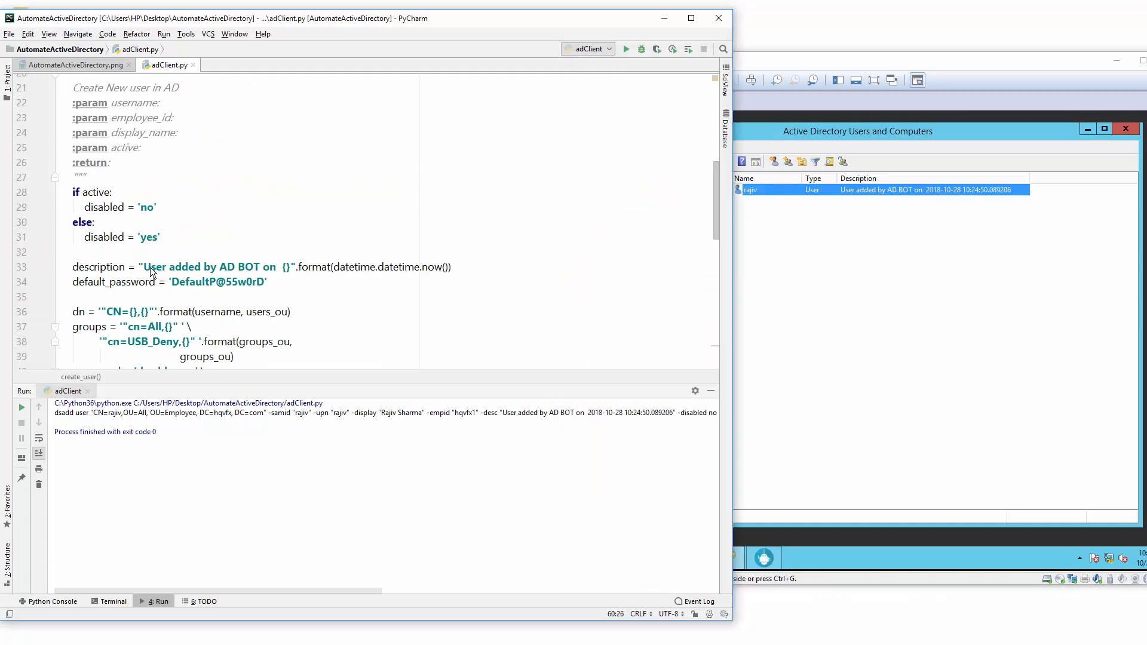
pyautogui.doubleClick(97, 266)
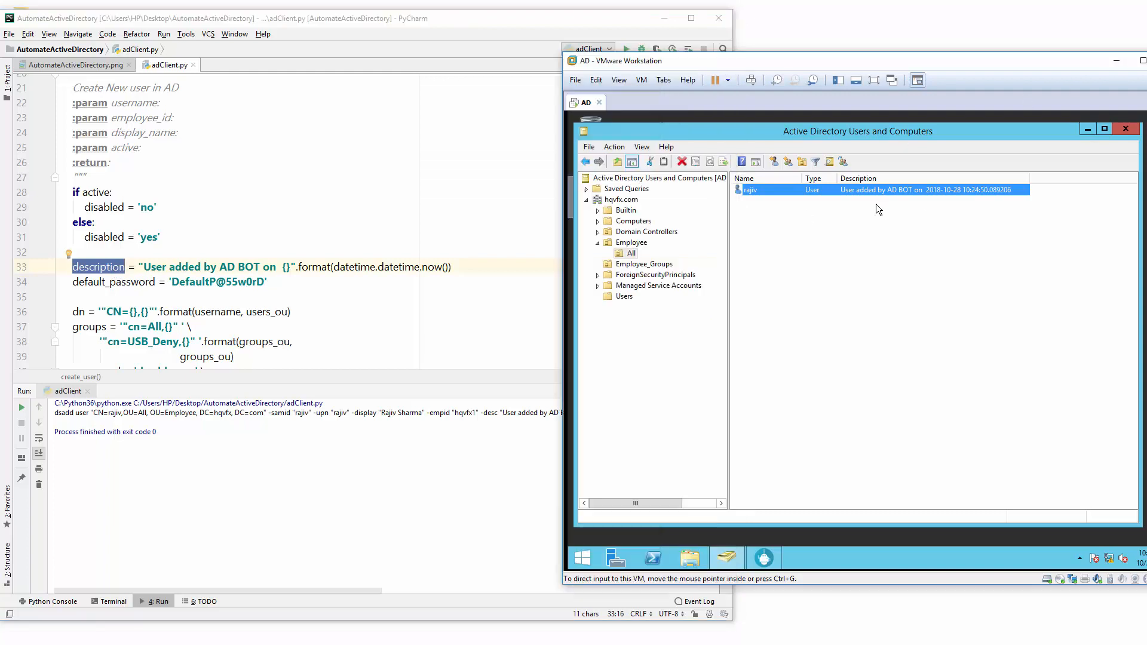
pyautogui.doubleClick(749, 190)
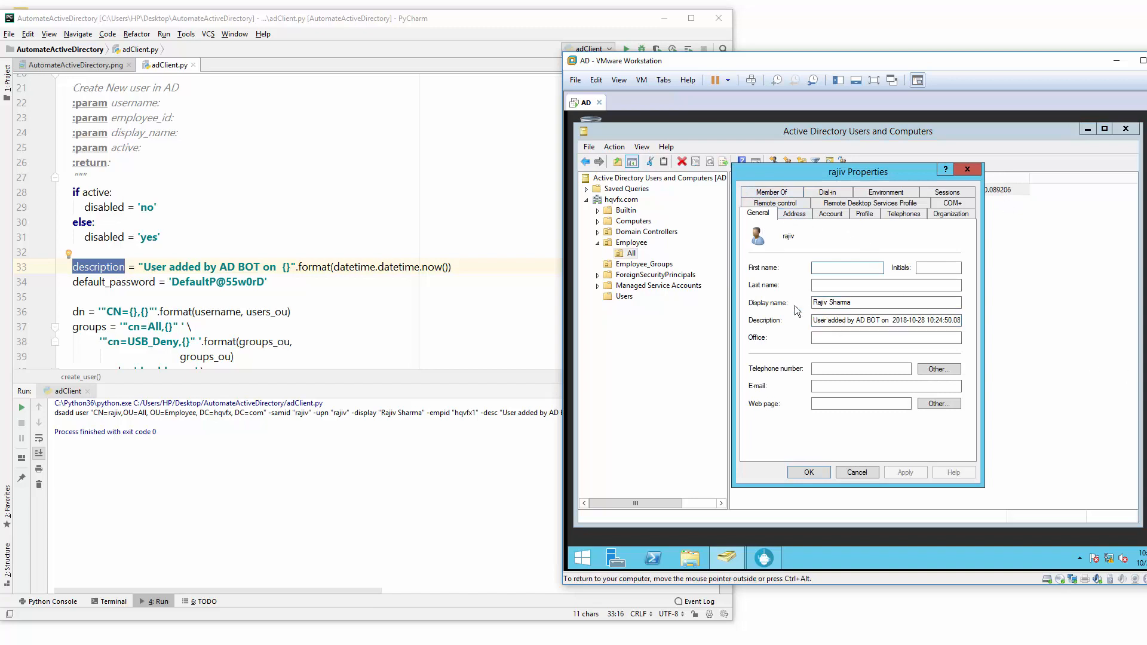
pyautogui.doubleClick(831, 303)
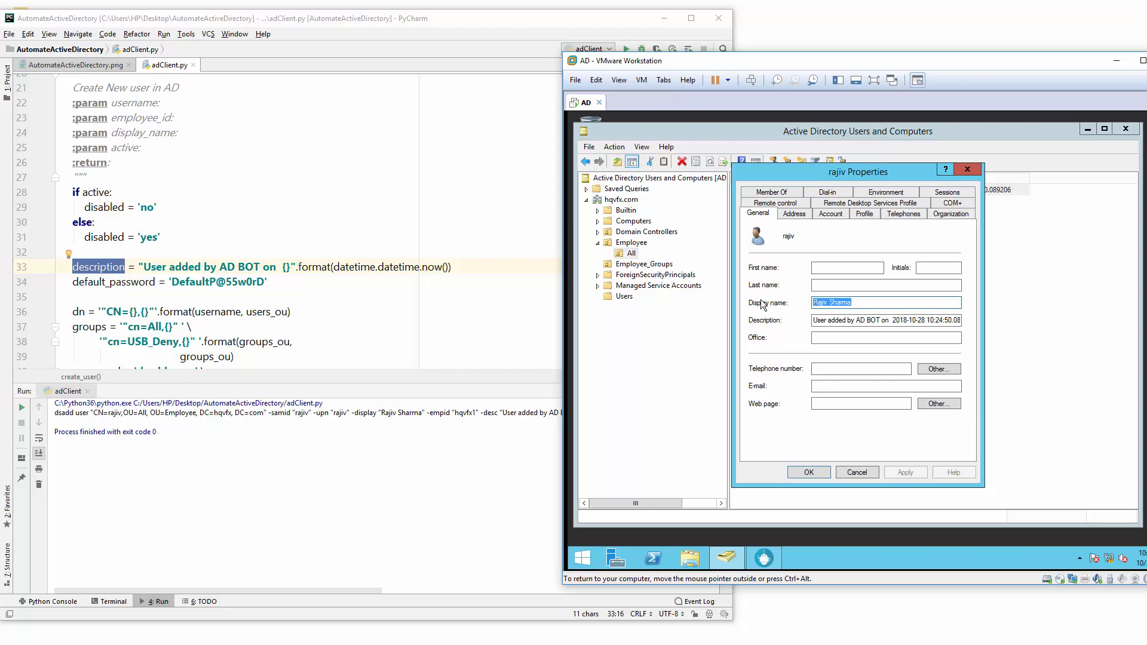
pyautogui.moveTo(492, 504)
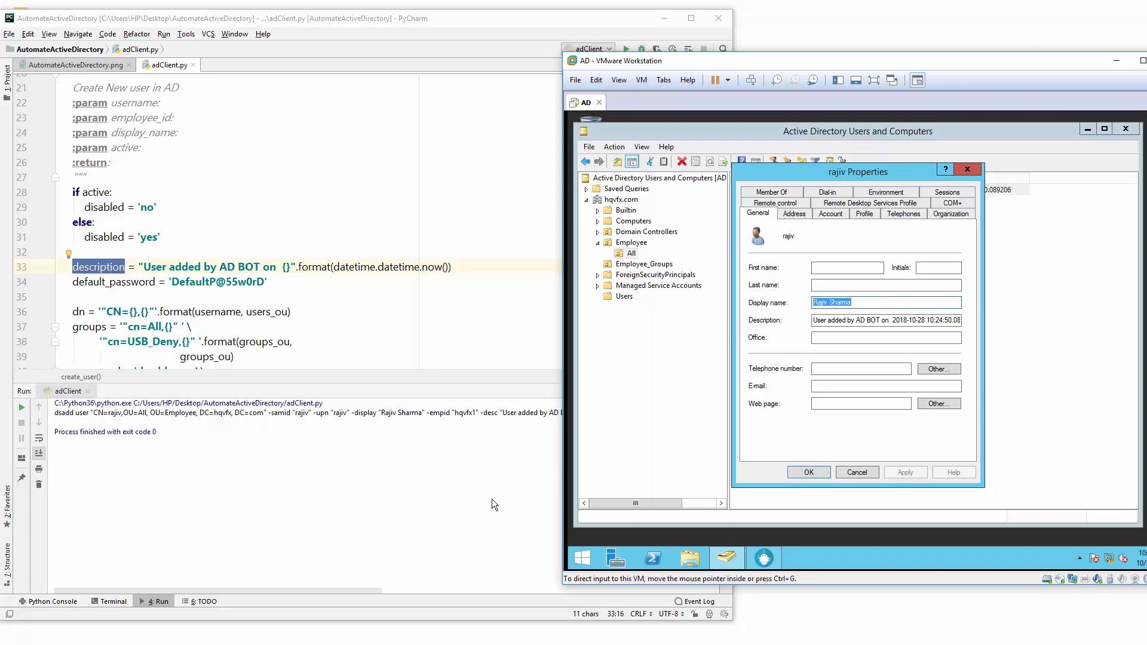
pyautogui.moveTo(825, 305)
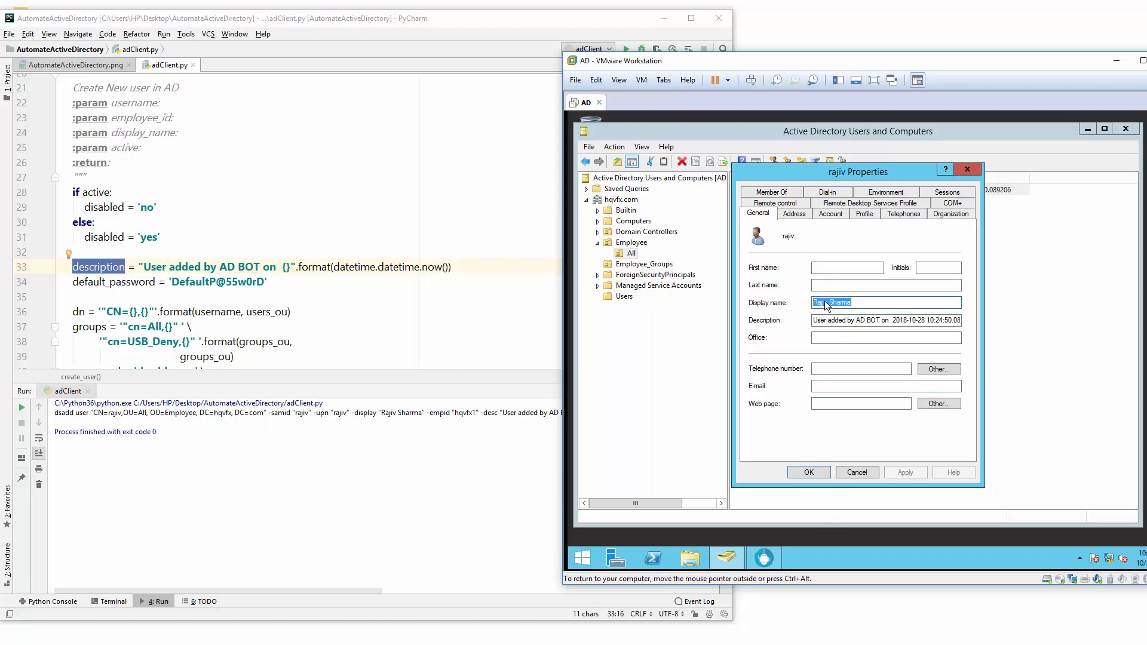